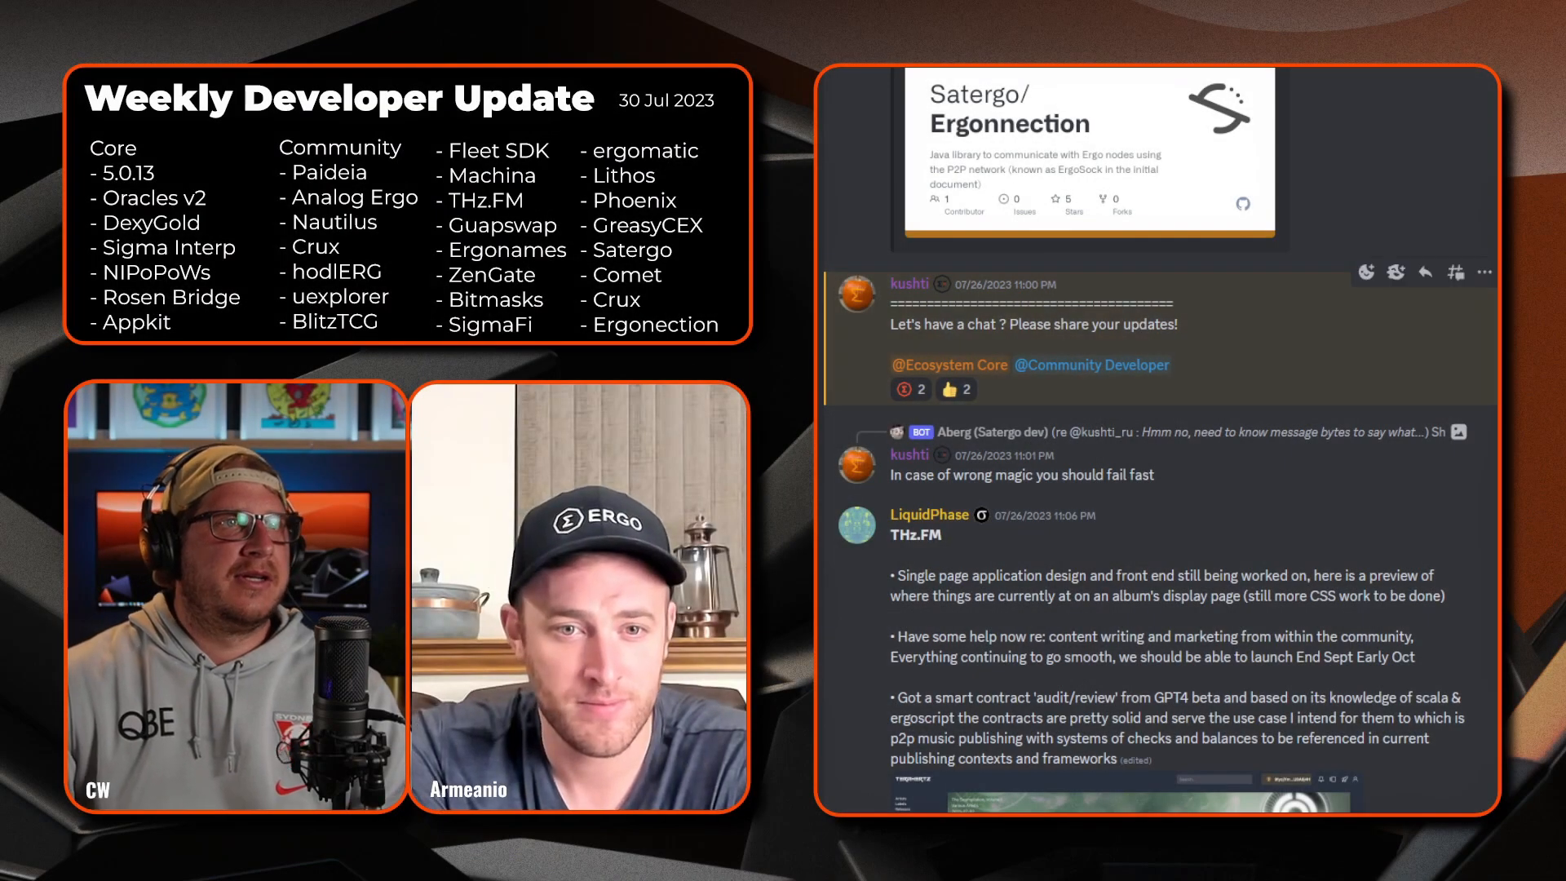
{"action": "scroll", "scroll_direction": "down", "scroll_amount": 3}
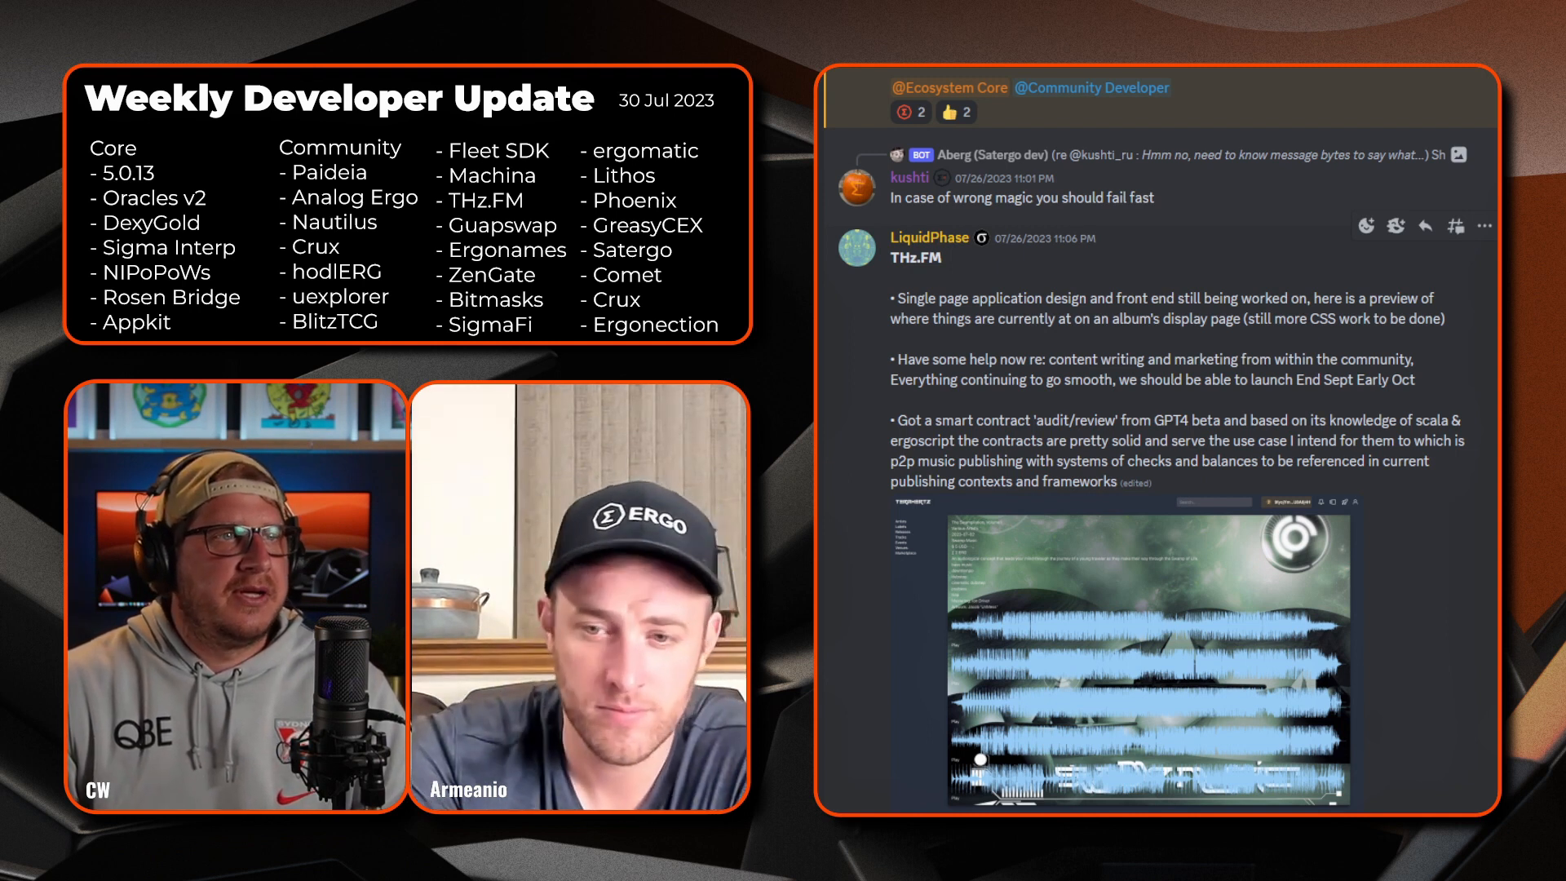
{"action": "scroll", "scroll_direction": "down", "scroll_amount": 3}
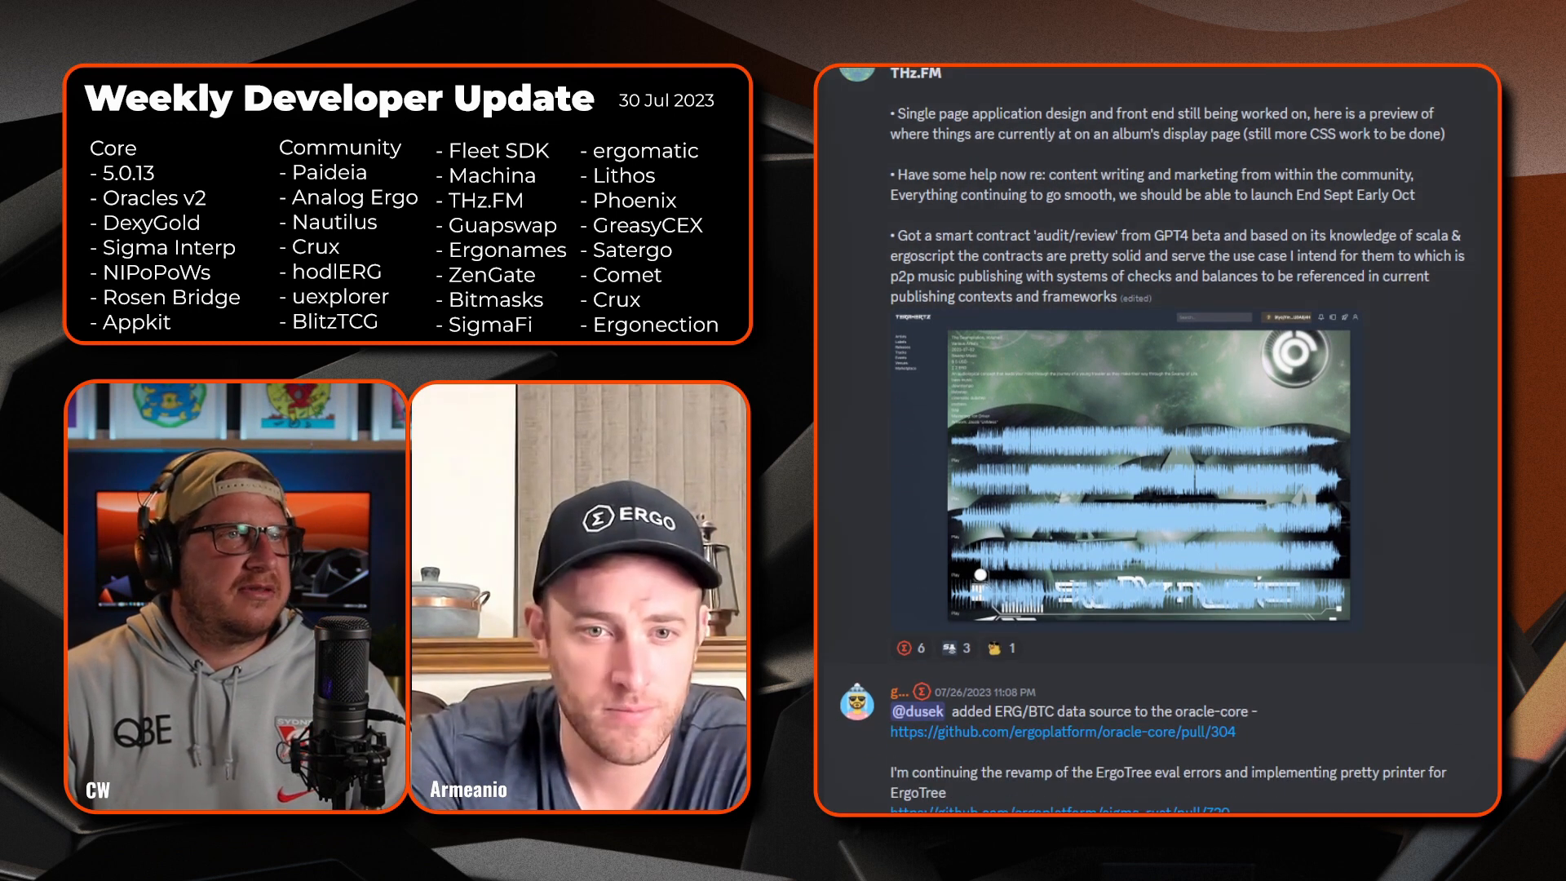
{"action": "scroll", "scroll_direction": "down", "scroll_amount": 3}
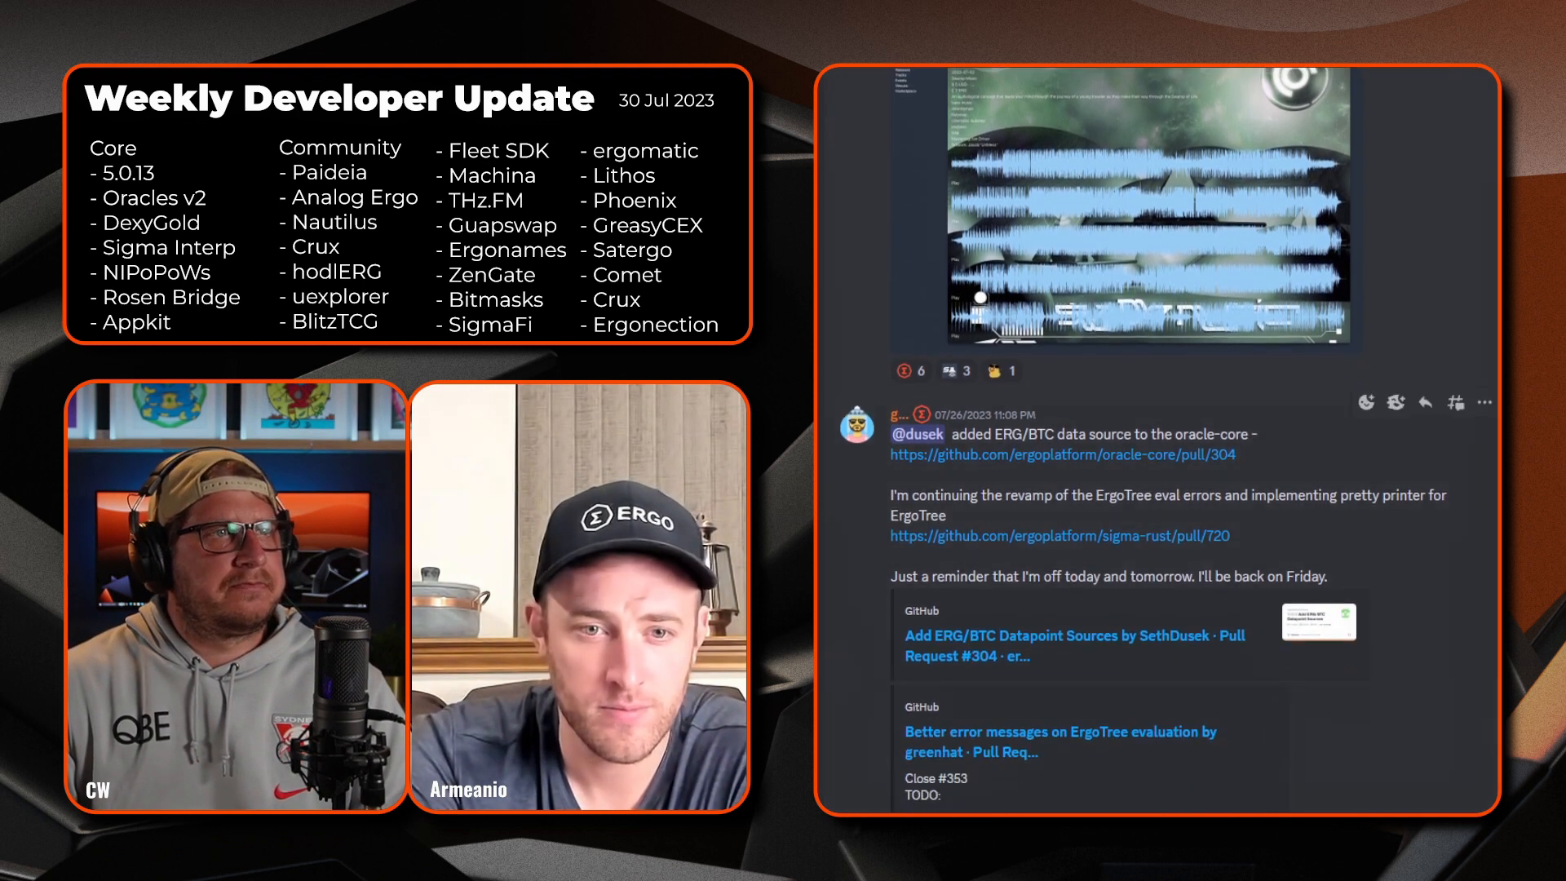
{"action": "scroll", "scroll_direction": "down", "scroll_amount": 3}
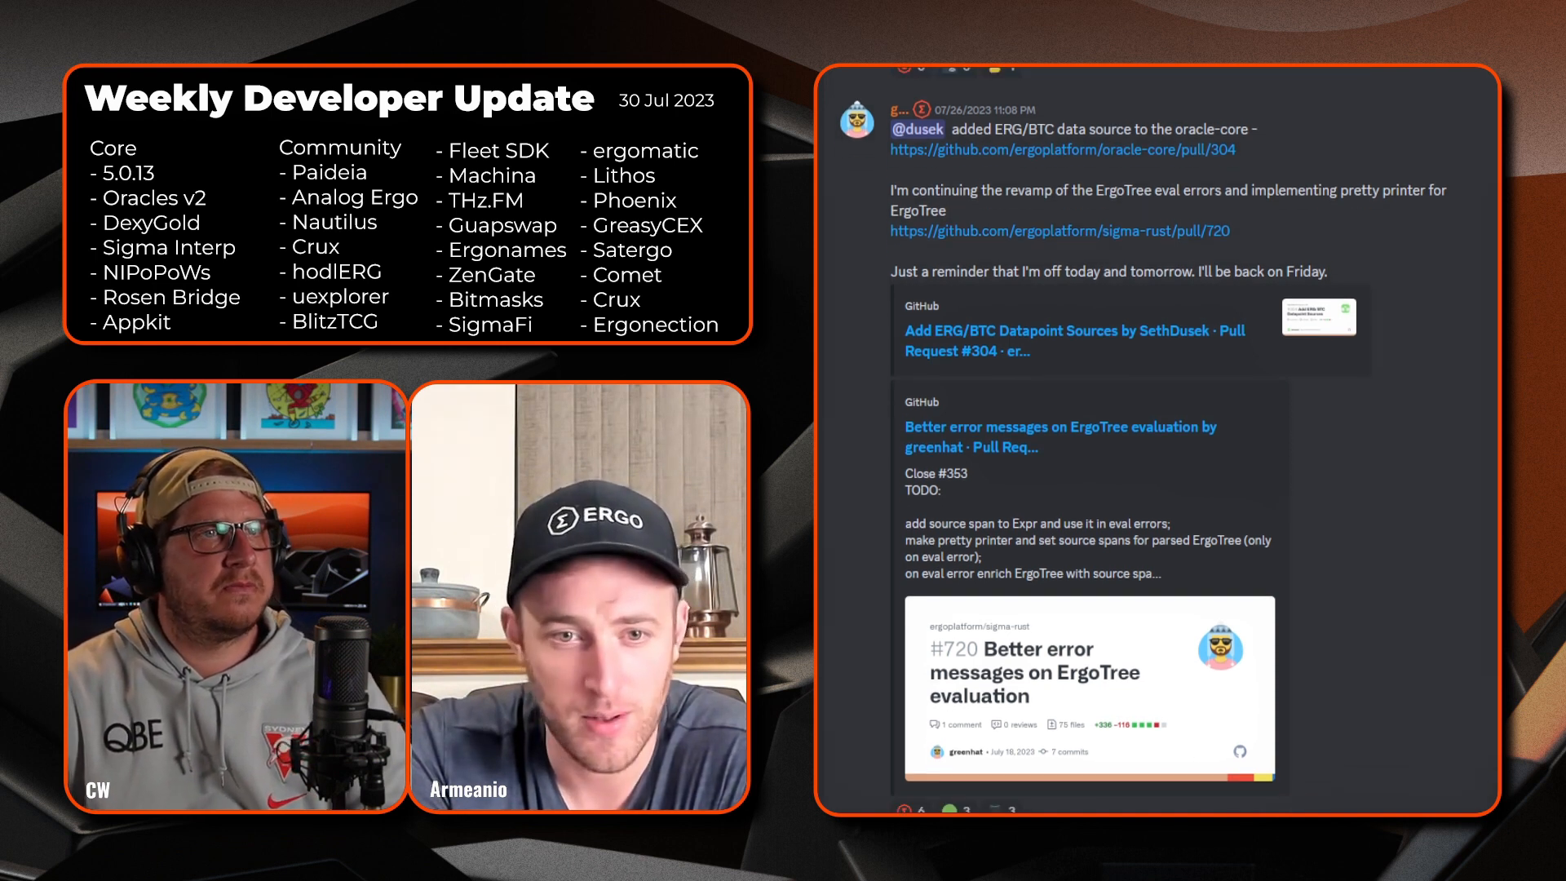
{"action": "scroll", "scroll_direction": "down", "scroll_amount": 3}
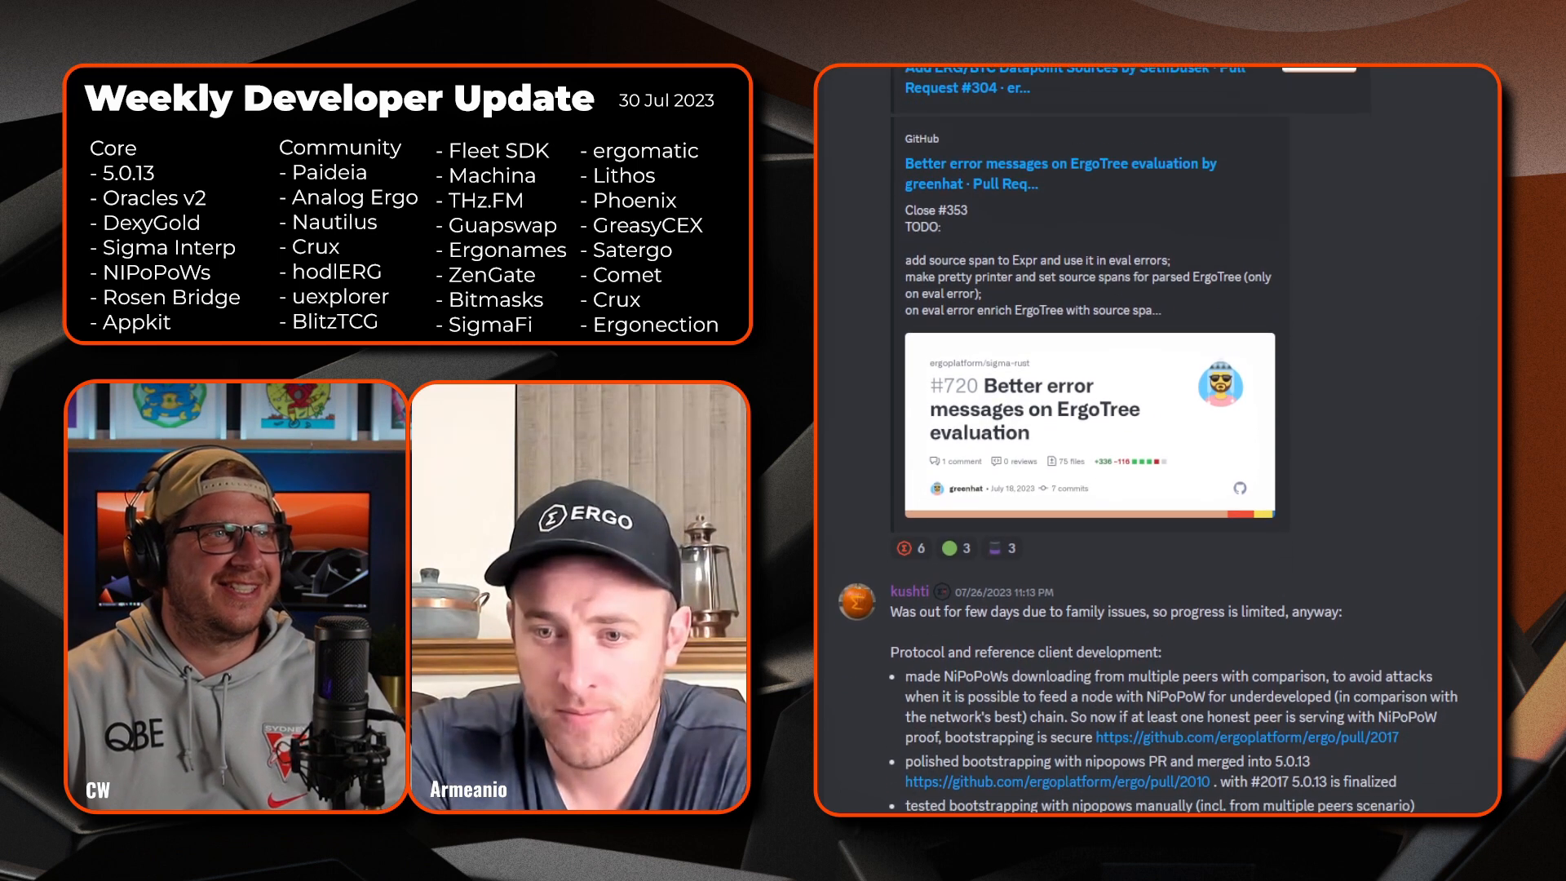
{"action": "scroll", "scroll_direction": "down", "scroll_amount": 3}
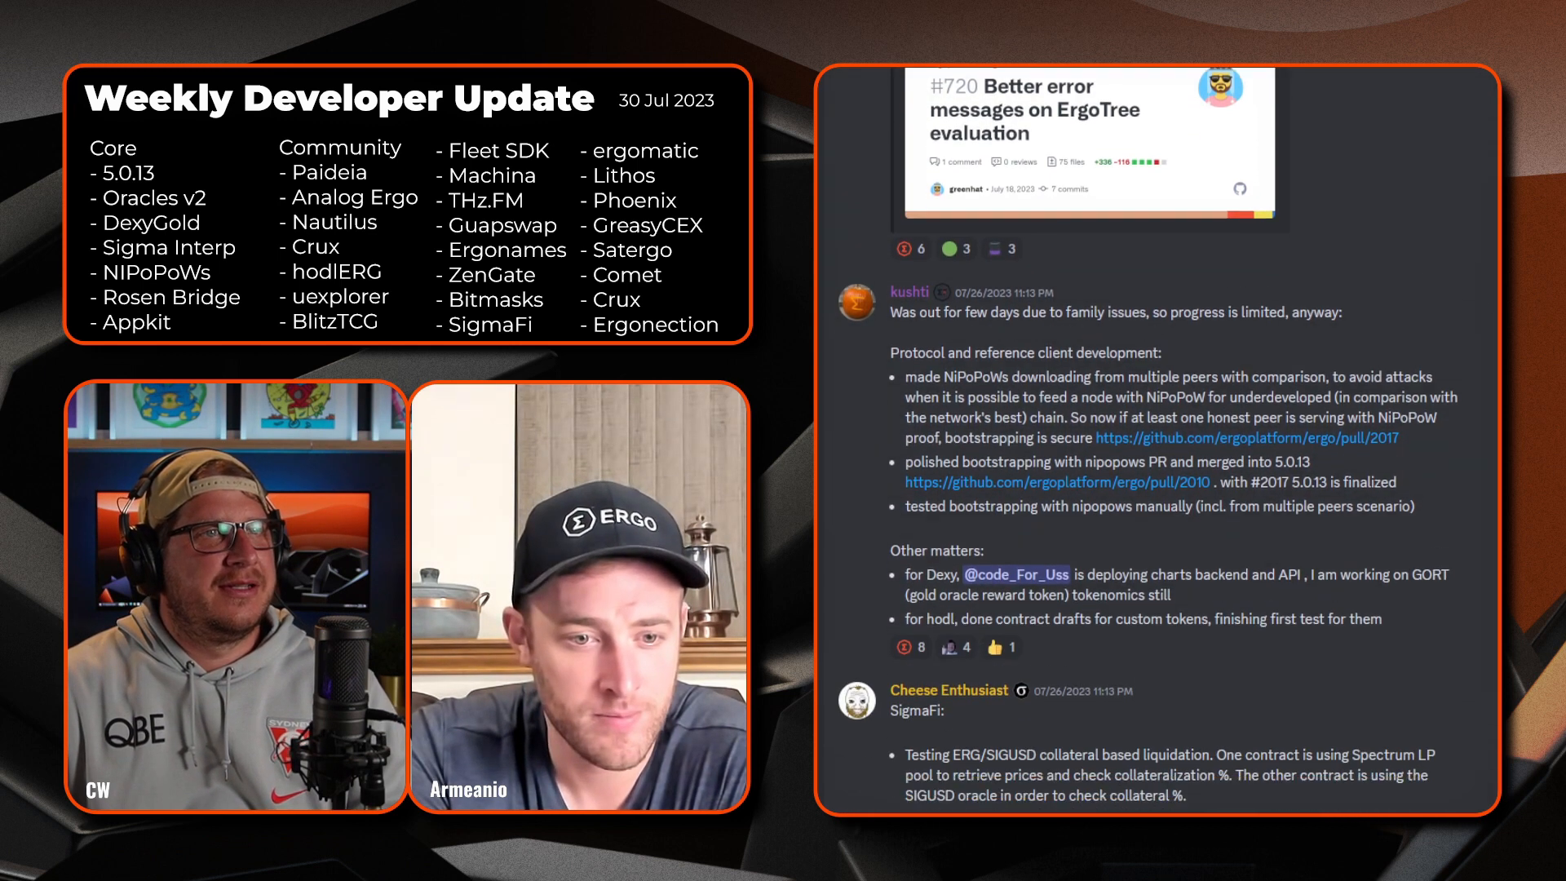
{"action": "scroll", "scroll_direction": "down", "scroll_amount": 3}
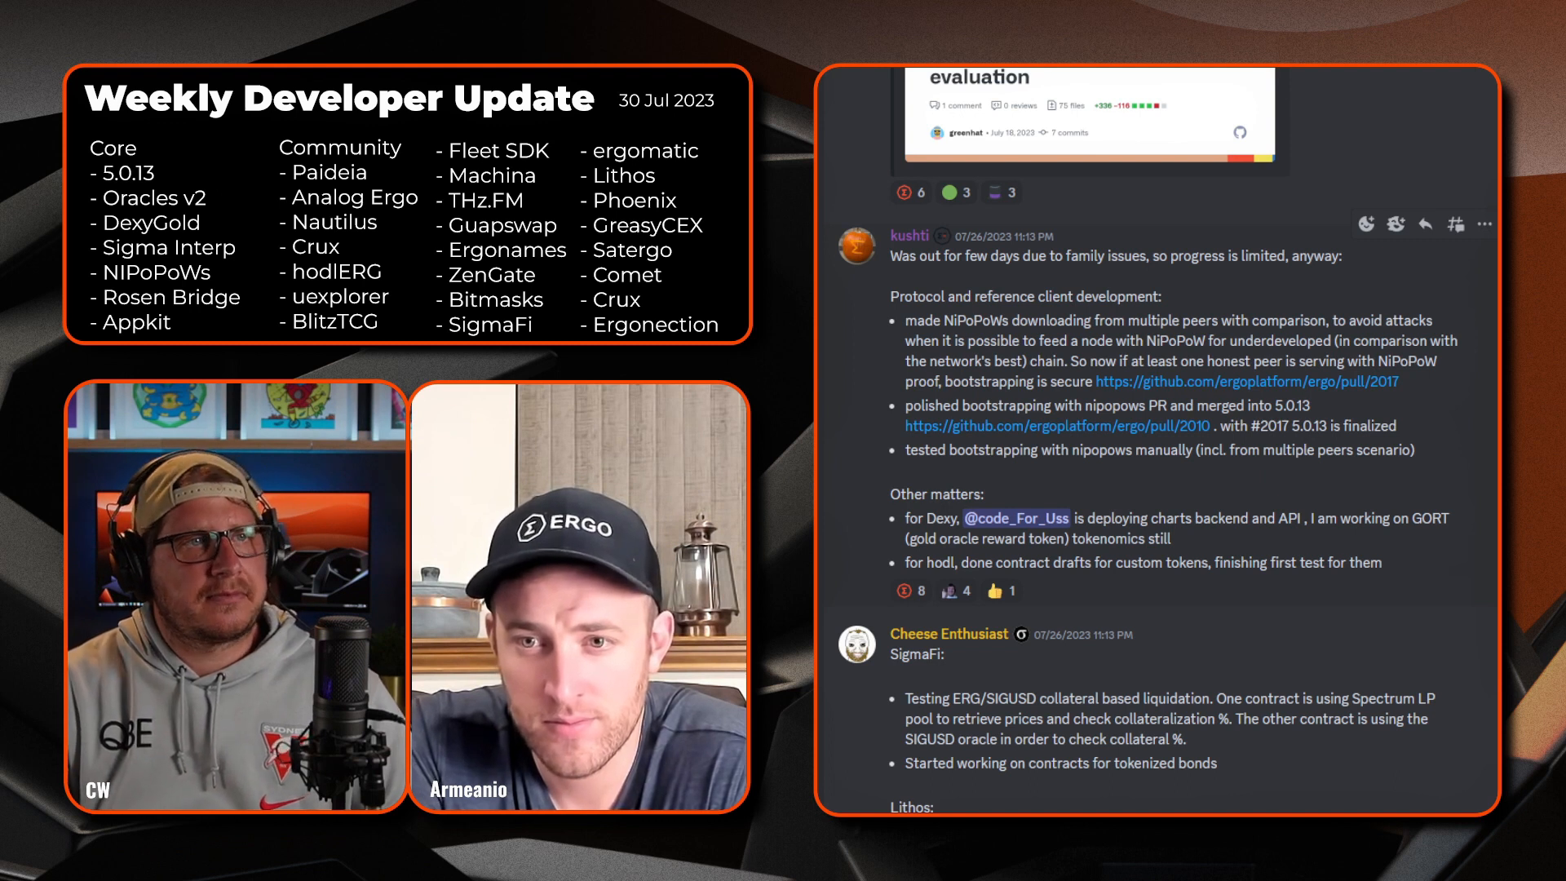
{"action": "scroll", "scroll_direction": "down", "scroll_amount": 3}
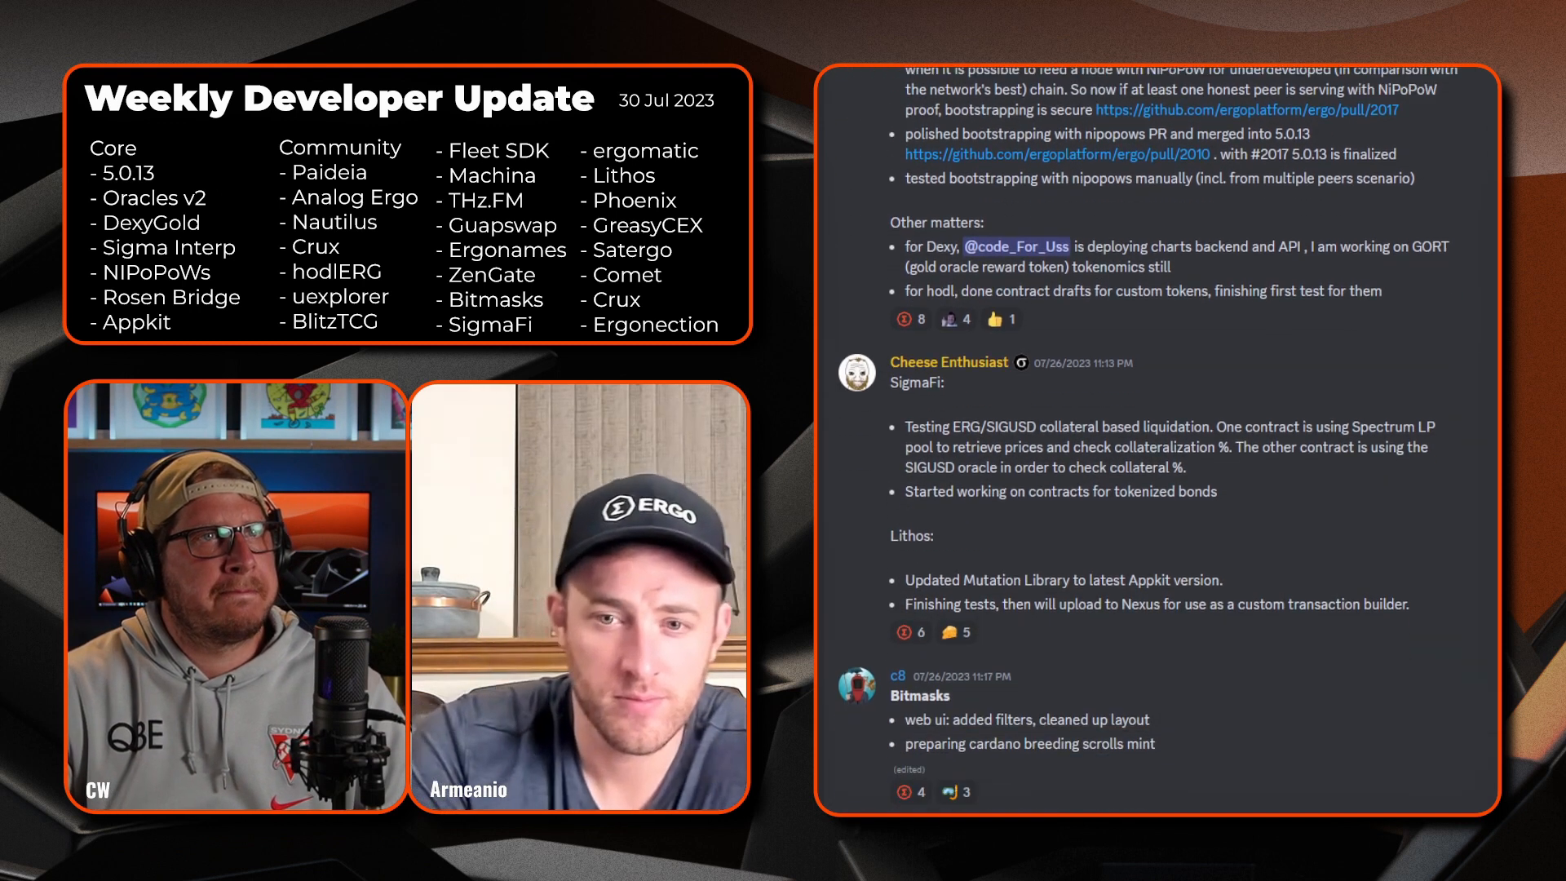
{"action": "scroll", "scroll_direction": "down", "scroll_amount": 3}
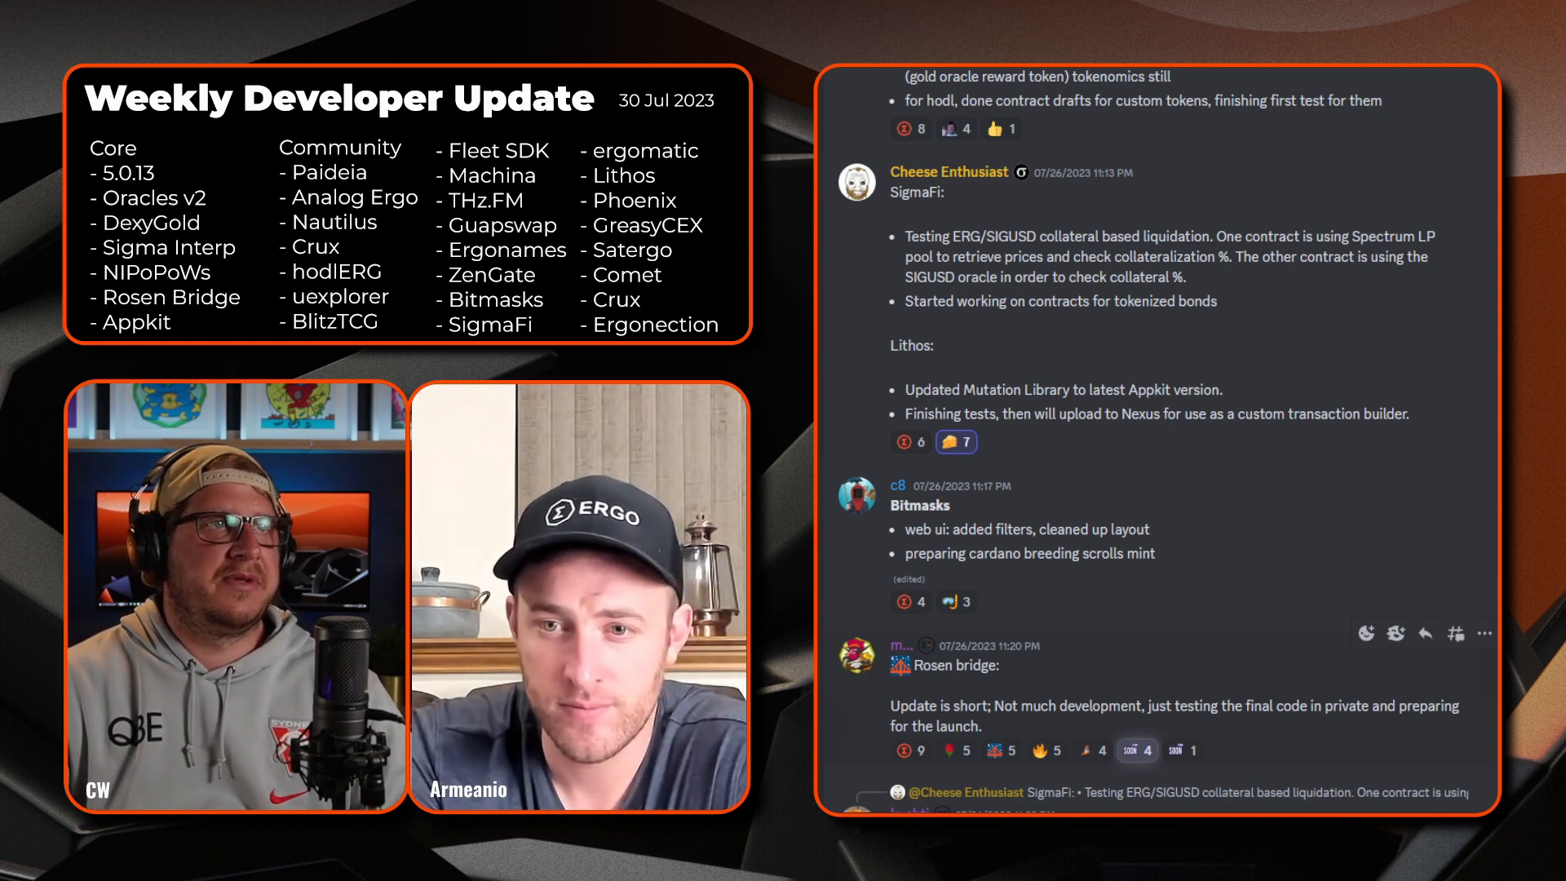
{"action": "scroll", "scroll_direction": "down", "scroll_amount": 3}
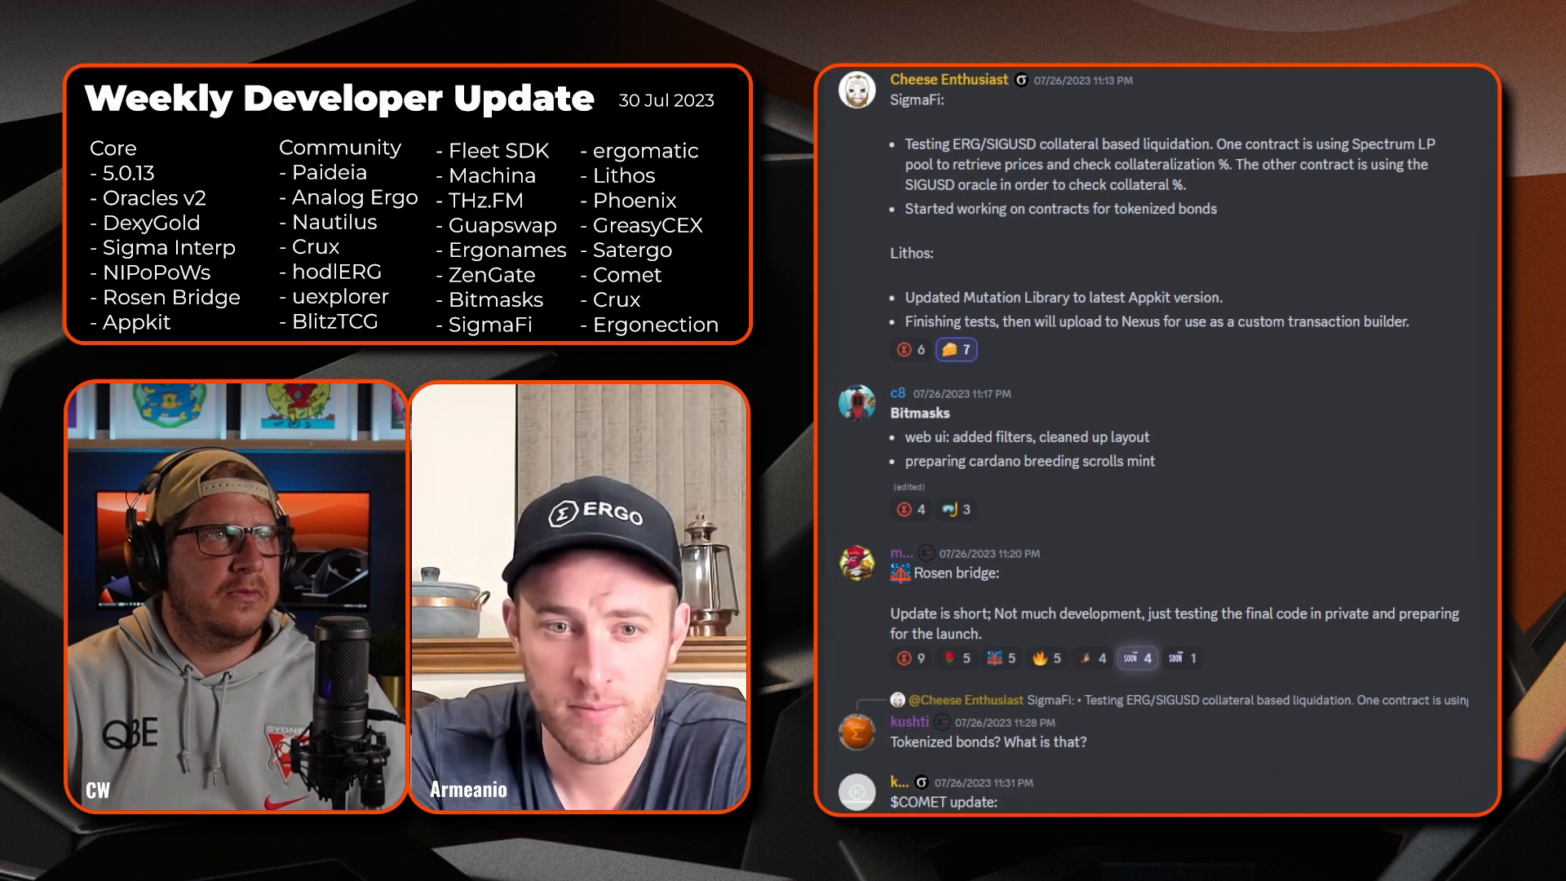
{"action": "scroll", "scroll_direction": "down", "scroll_amount": 3}
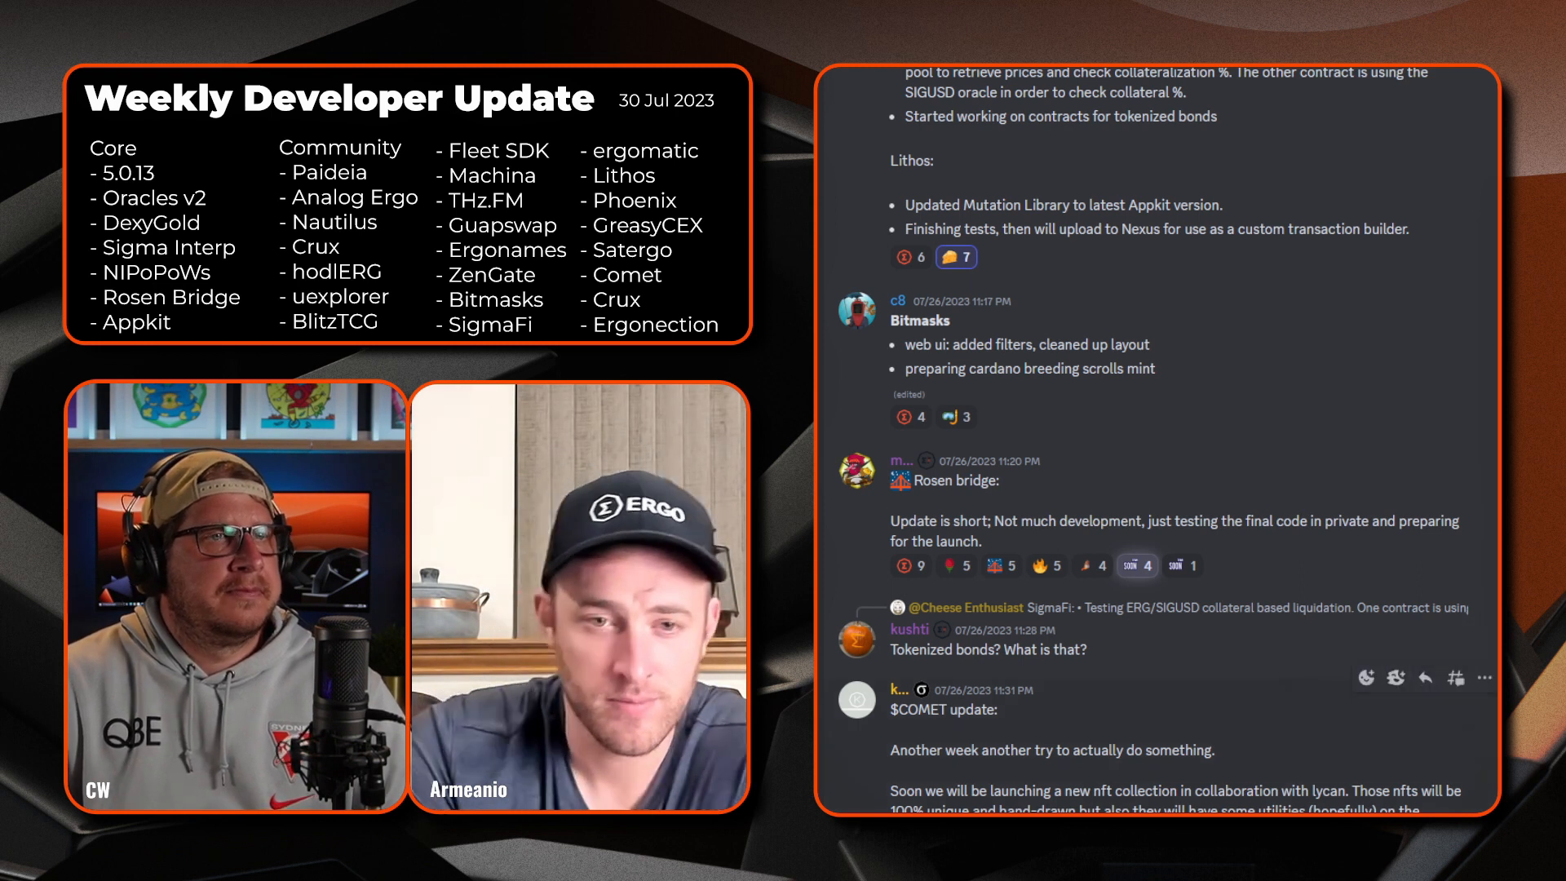
{"action": "scroll", "scroll_direction": "down", "scroll_amount": 3}
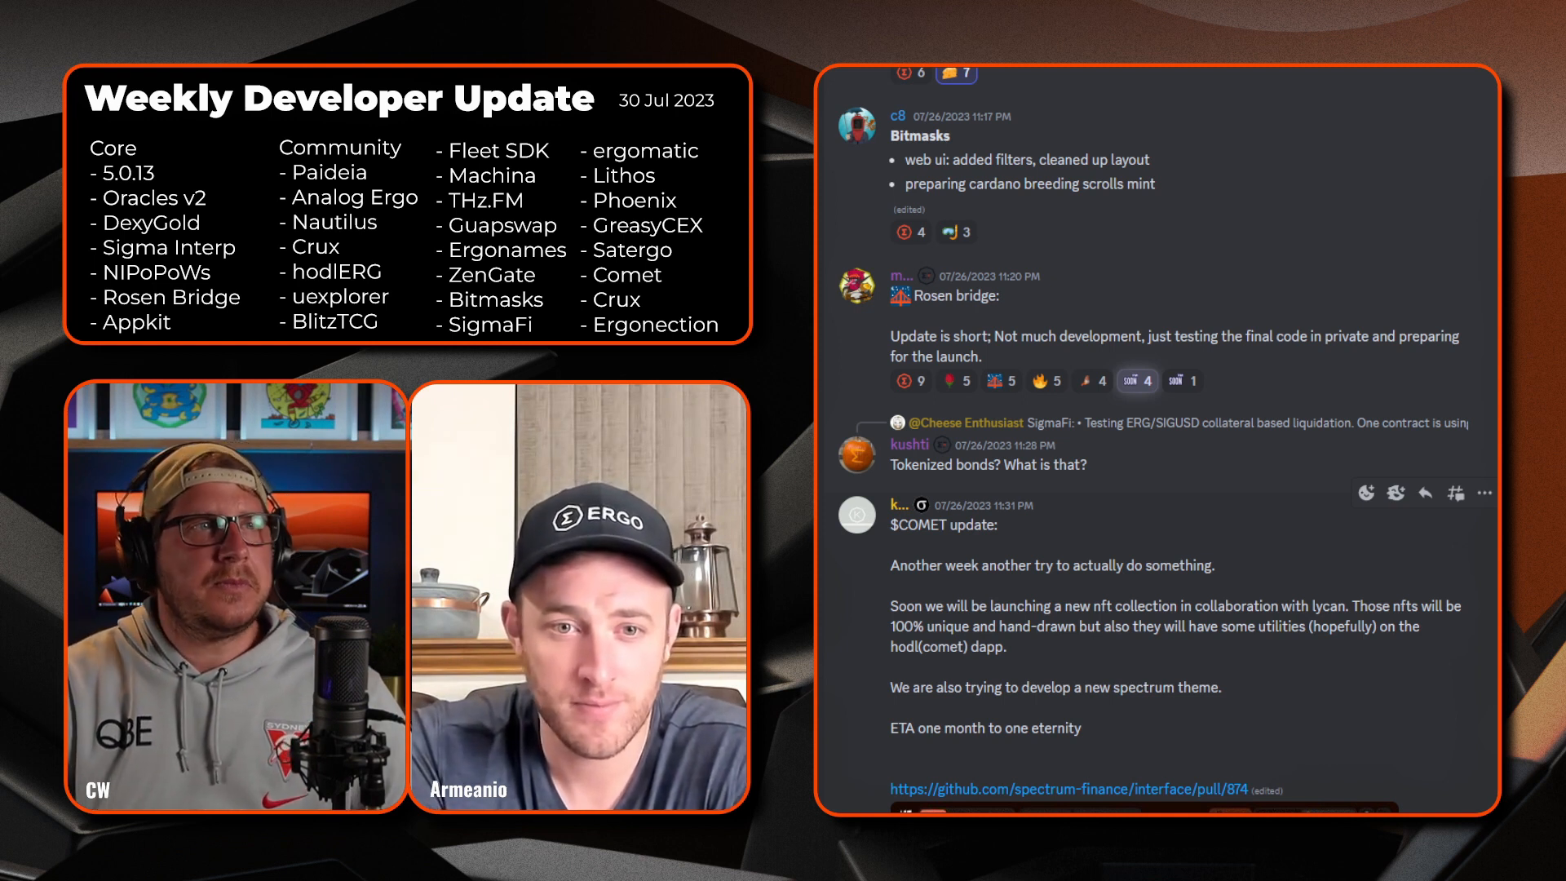
{"action": "scroll", "scroll_direction": "down", "scroll_amount": 3}
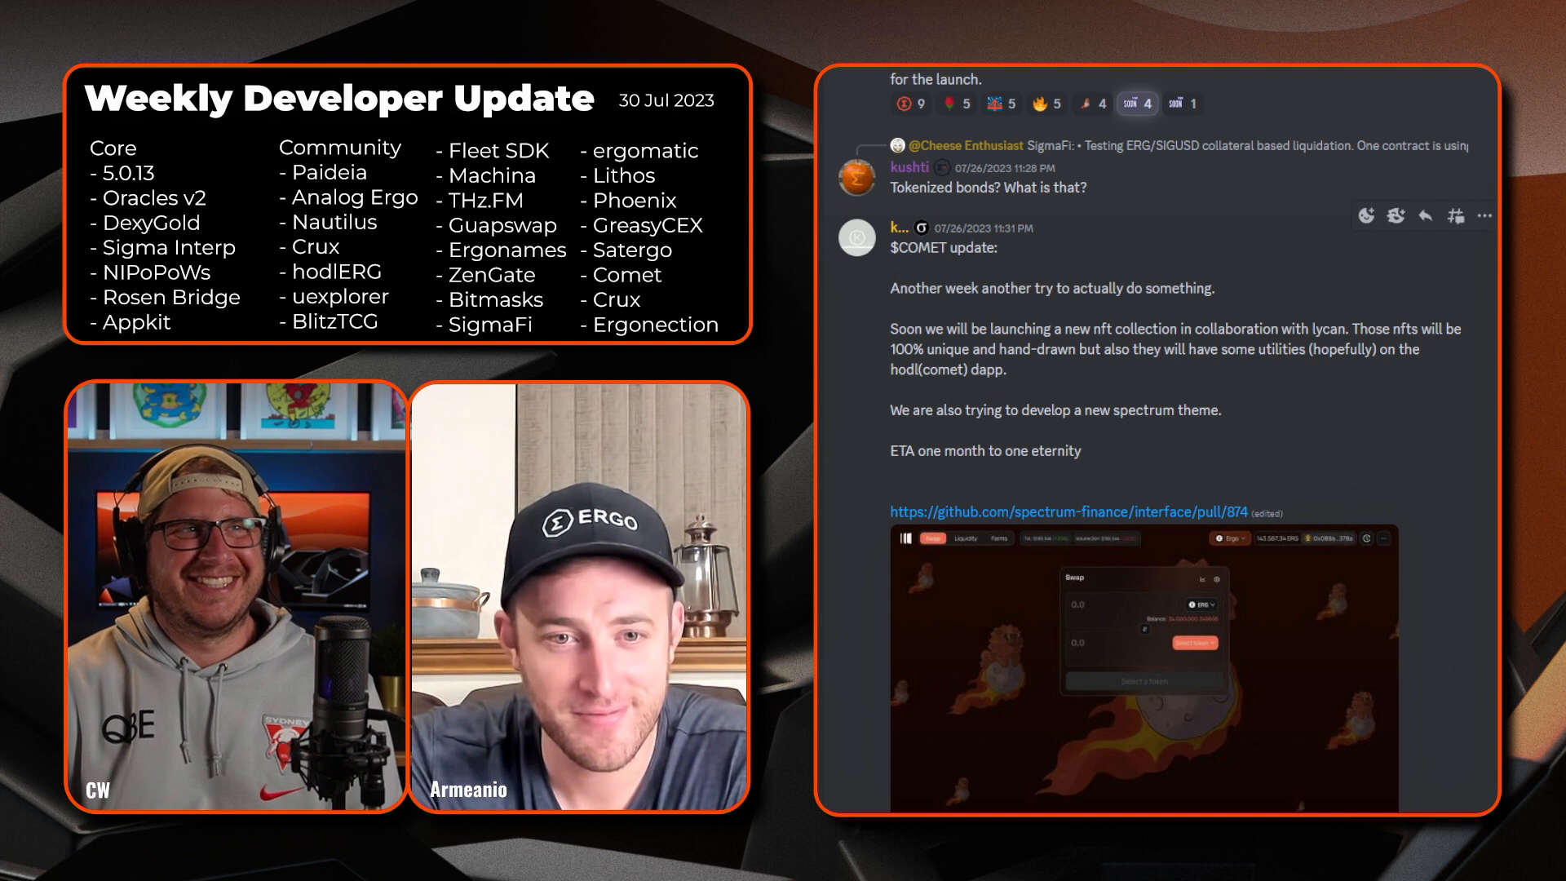
{"action": "scroll", "scroll_direction": "down", "scroll_amount": 3}
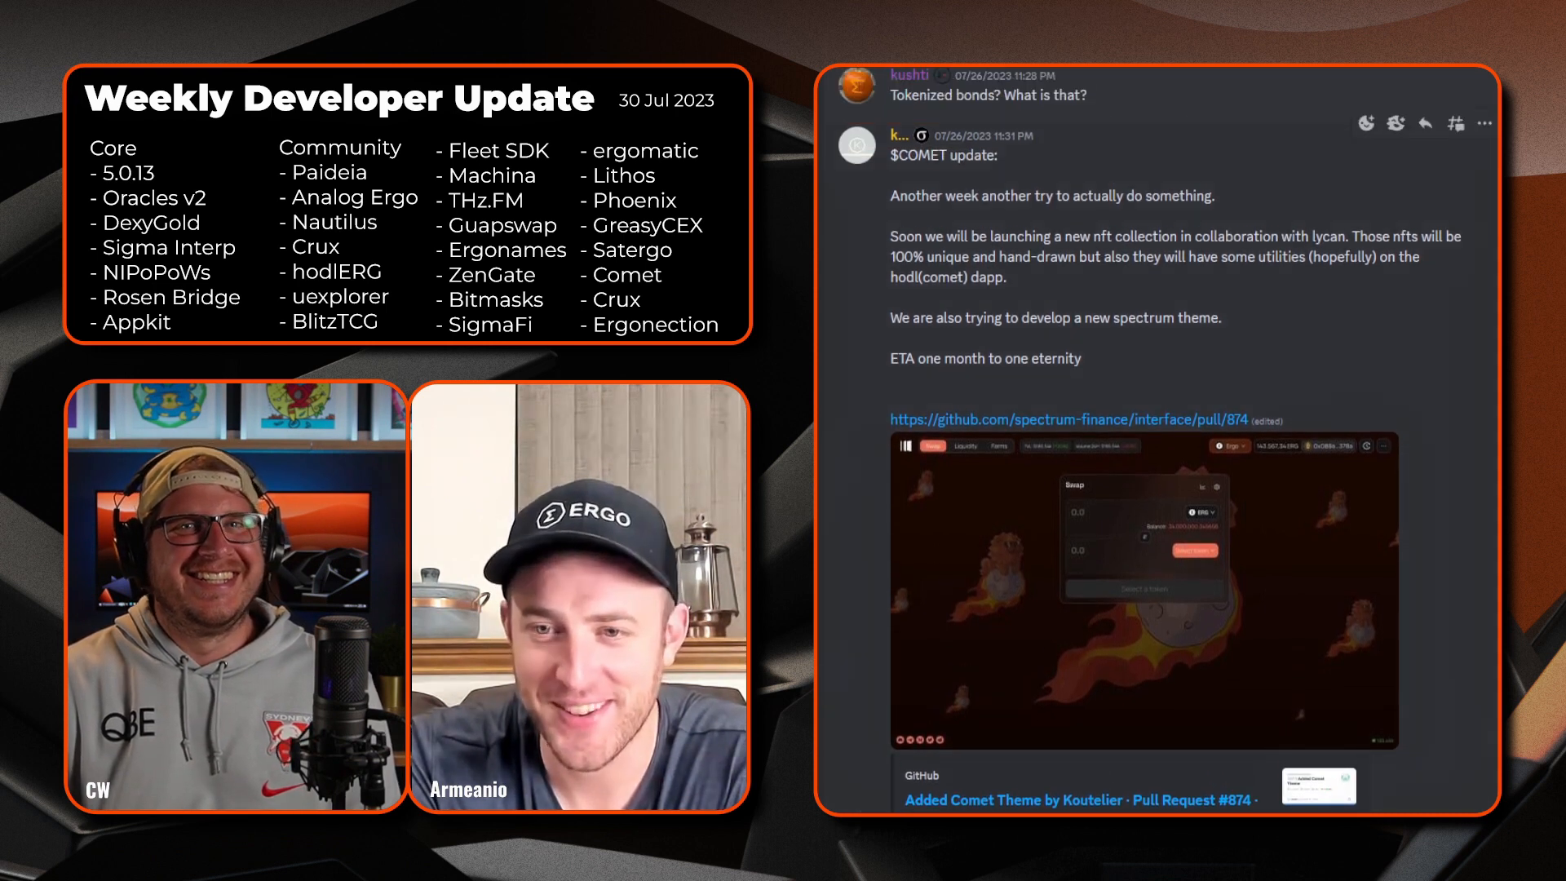
{"action": "scroll", "scroll_direction": "down", "scroll_amount": 3}
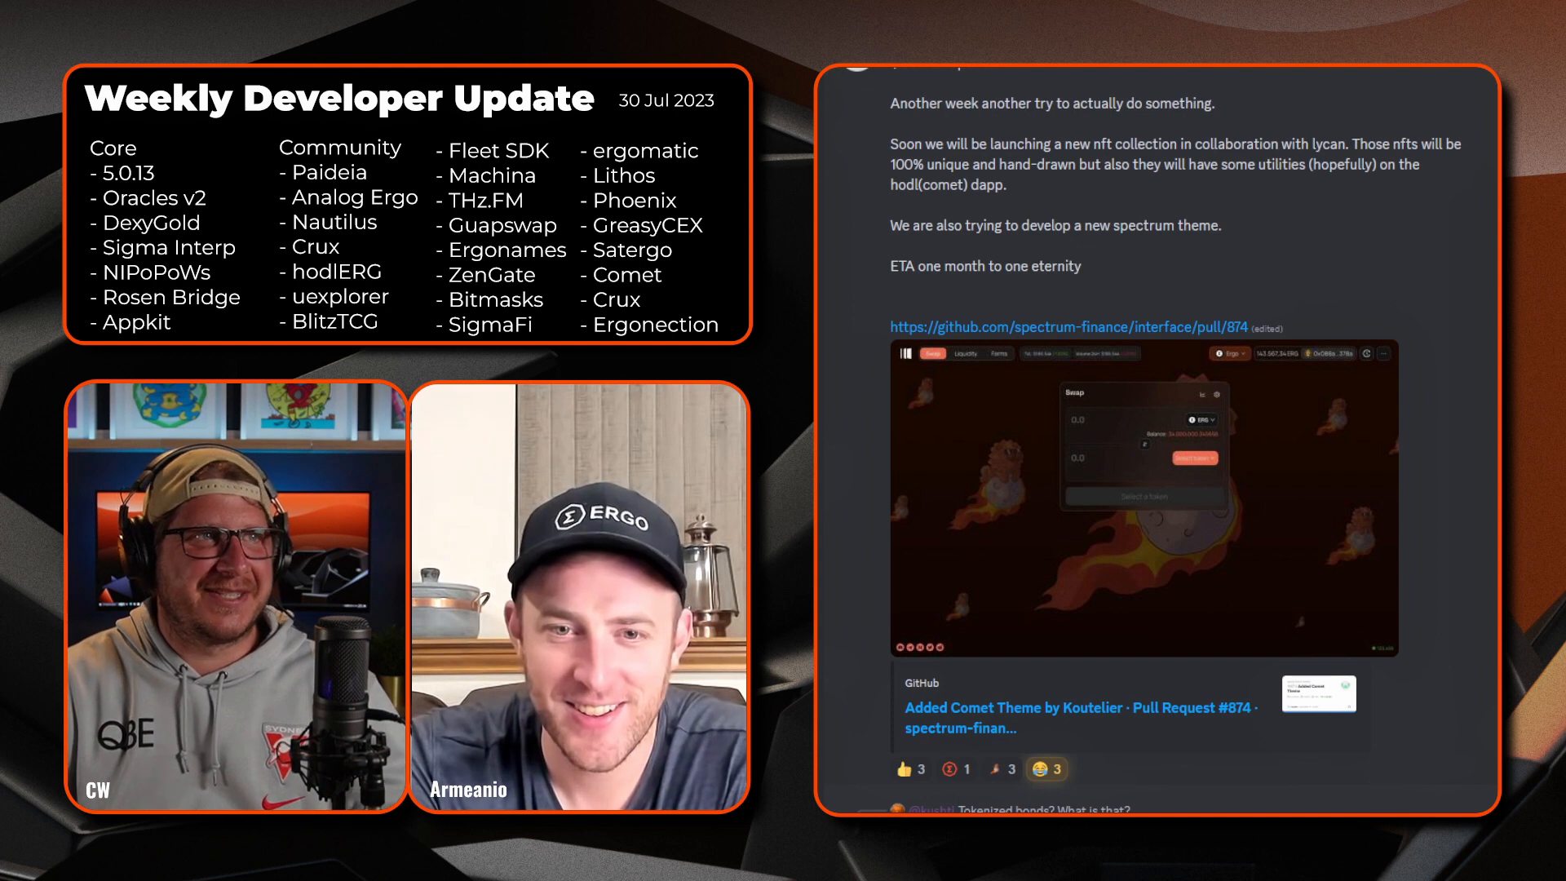
{"action": "scroll", "scroll_direction": "down", "scroll_amount": 3}
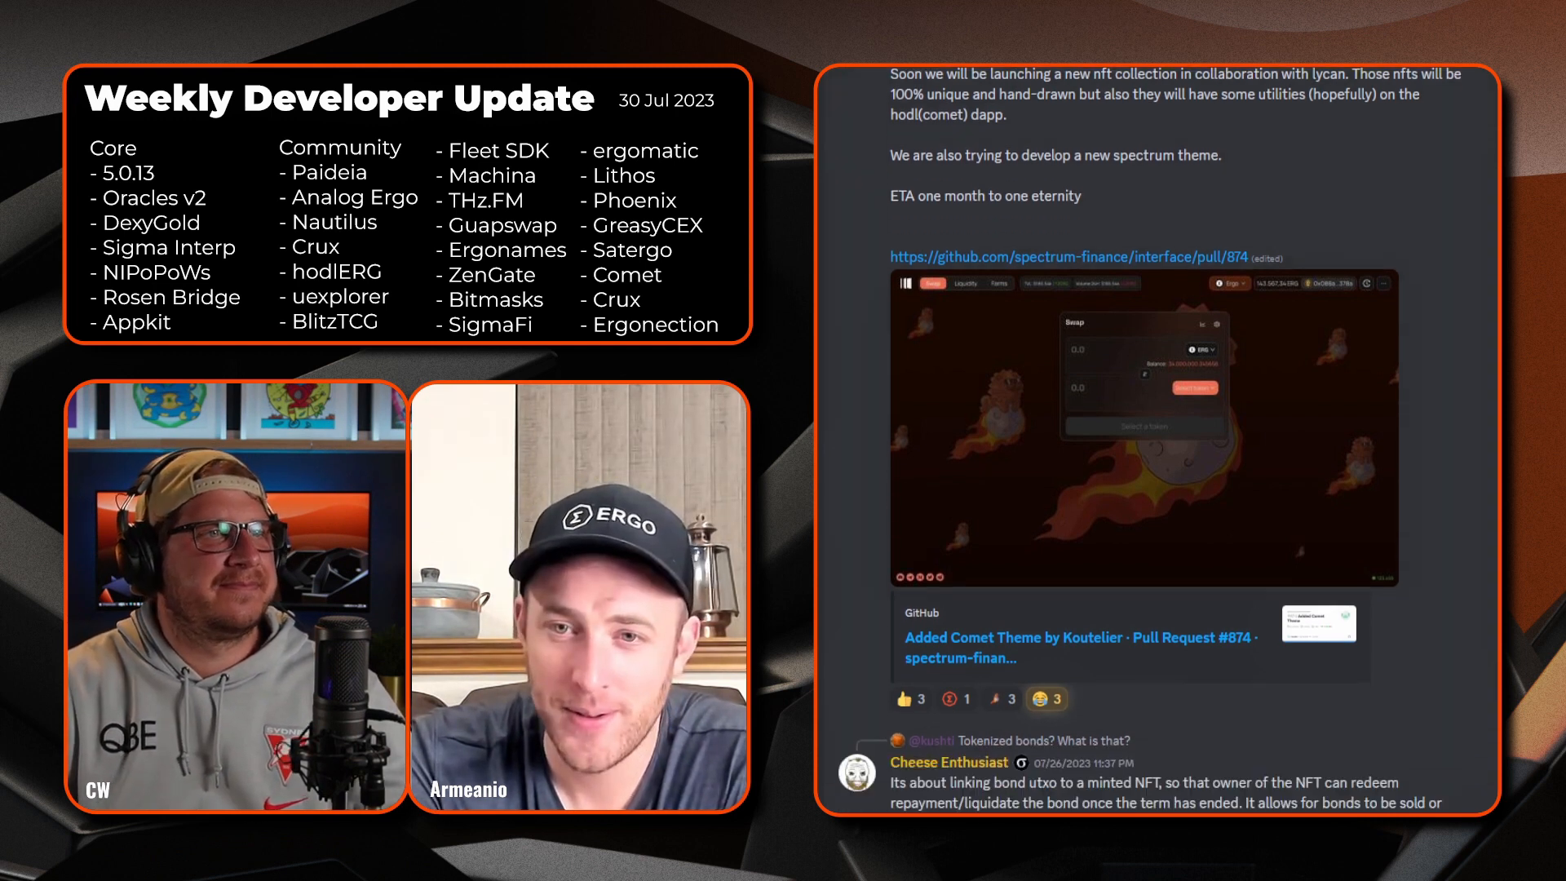
{"action": "scroll", "scroll_direction": "down", "scroll_amount": 3}
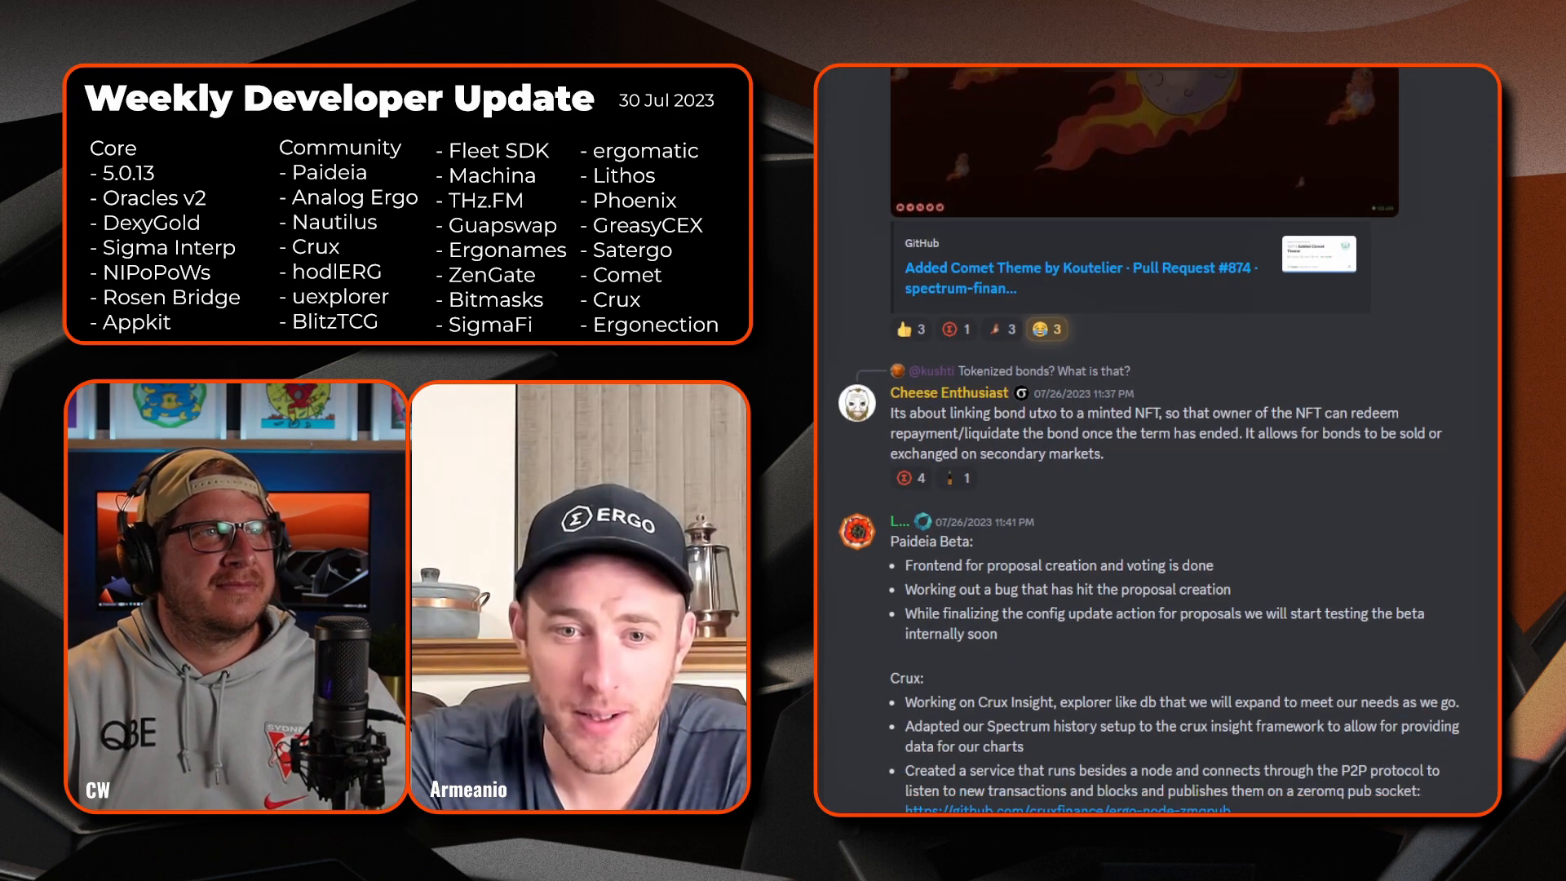
{"action": "scroll", "scroll_direction": "down", "scroll_amount": 3}
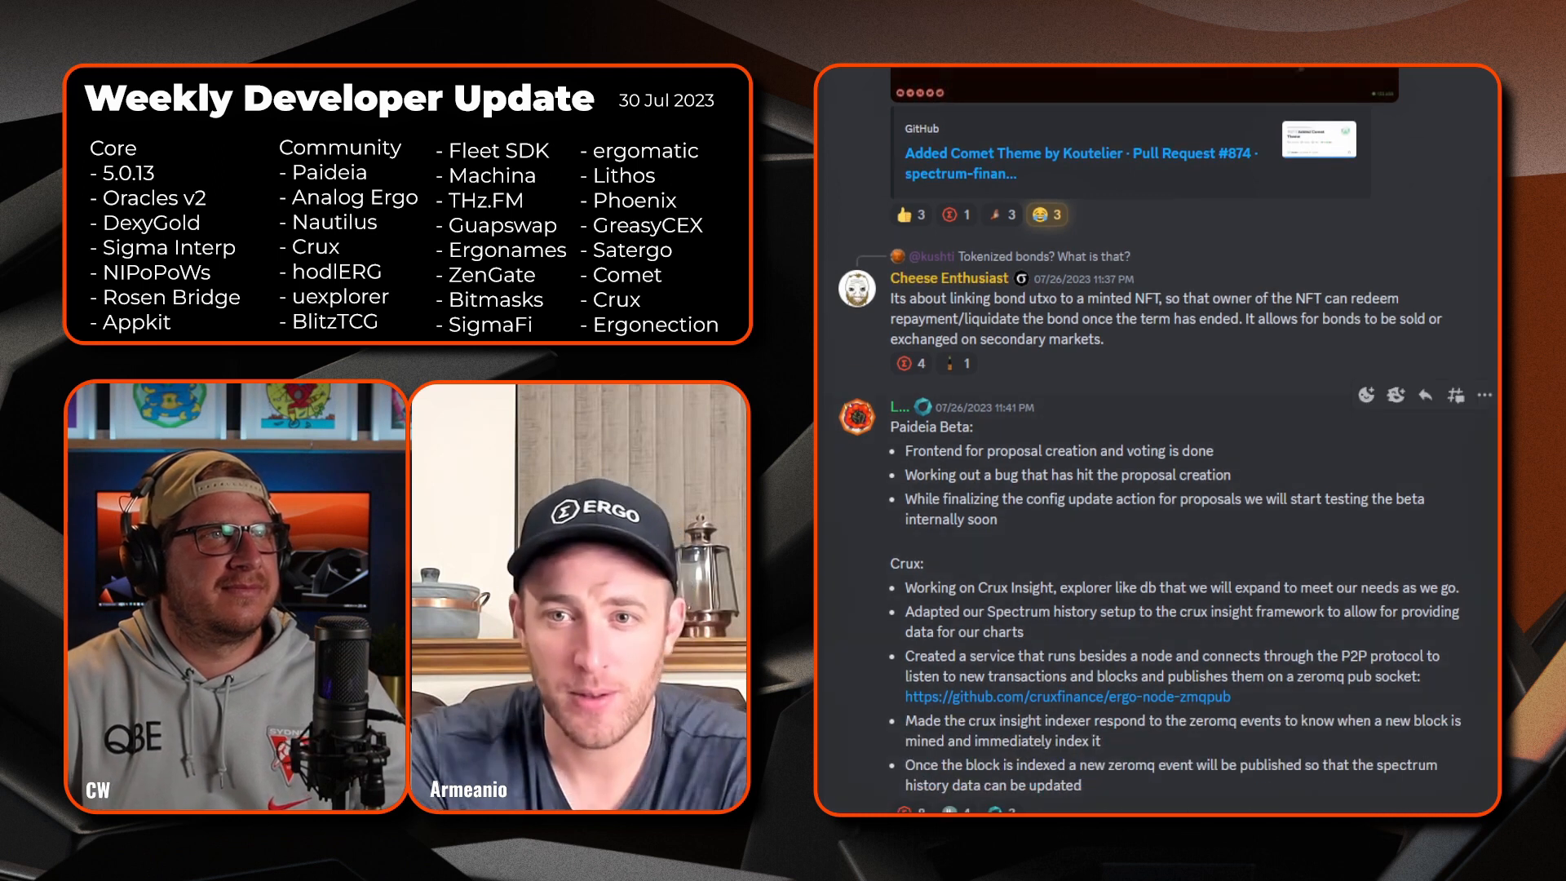
{"action": "scroll", "scroll_direction": "down", "scroll_amount": 3}
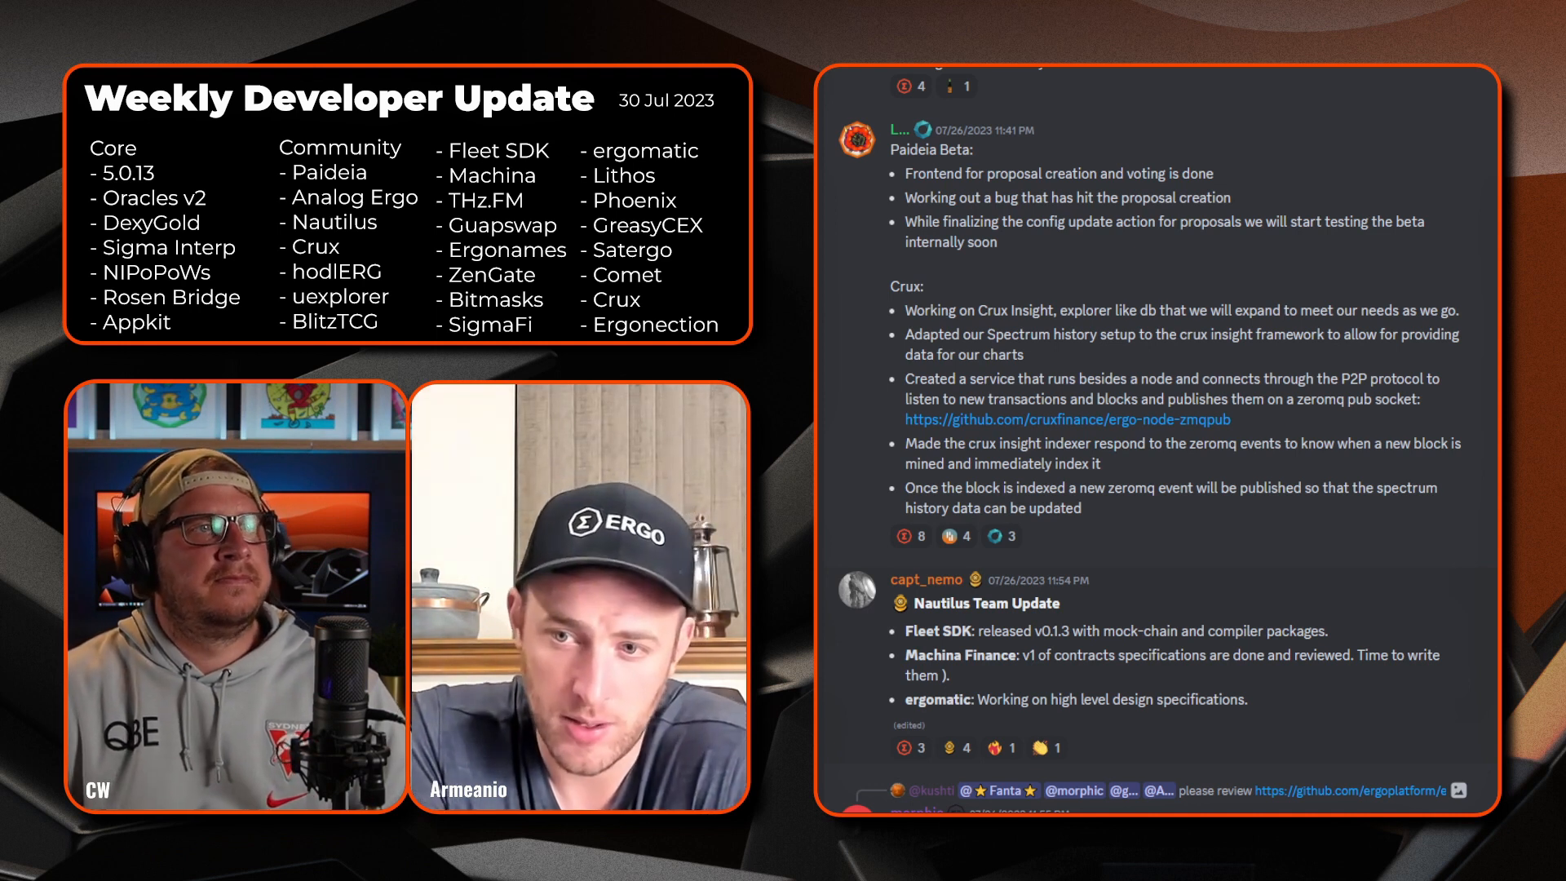
{"action": "scroll", "scroll_direction": "down", "scroll_amount": 3}
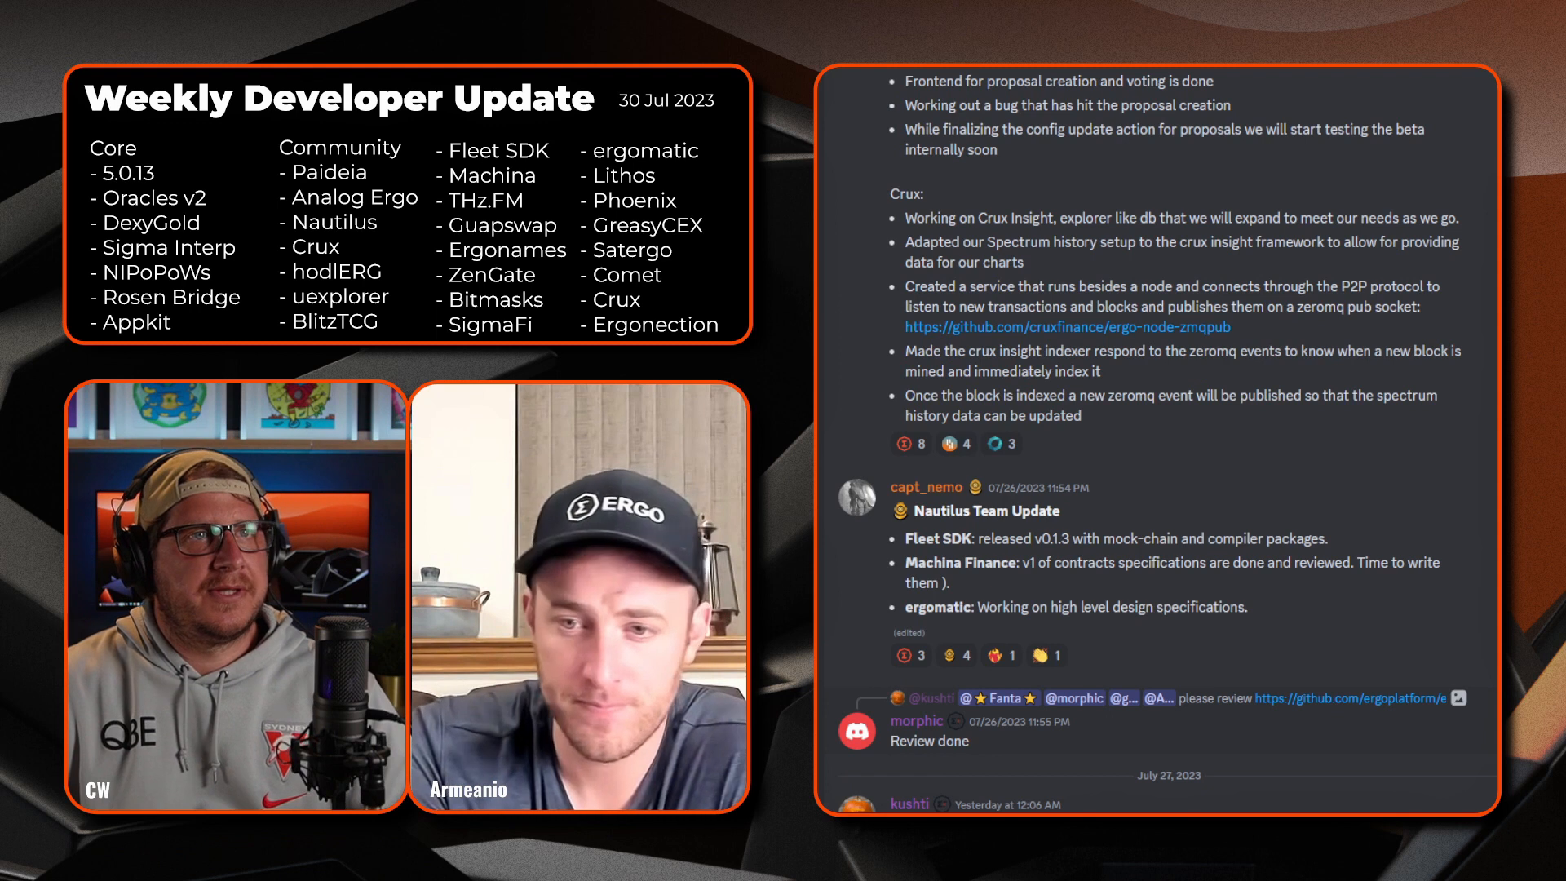
{"action": "scroll", "scroll_direction": "down", "scroll_amount": 3}
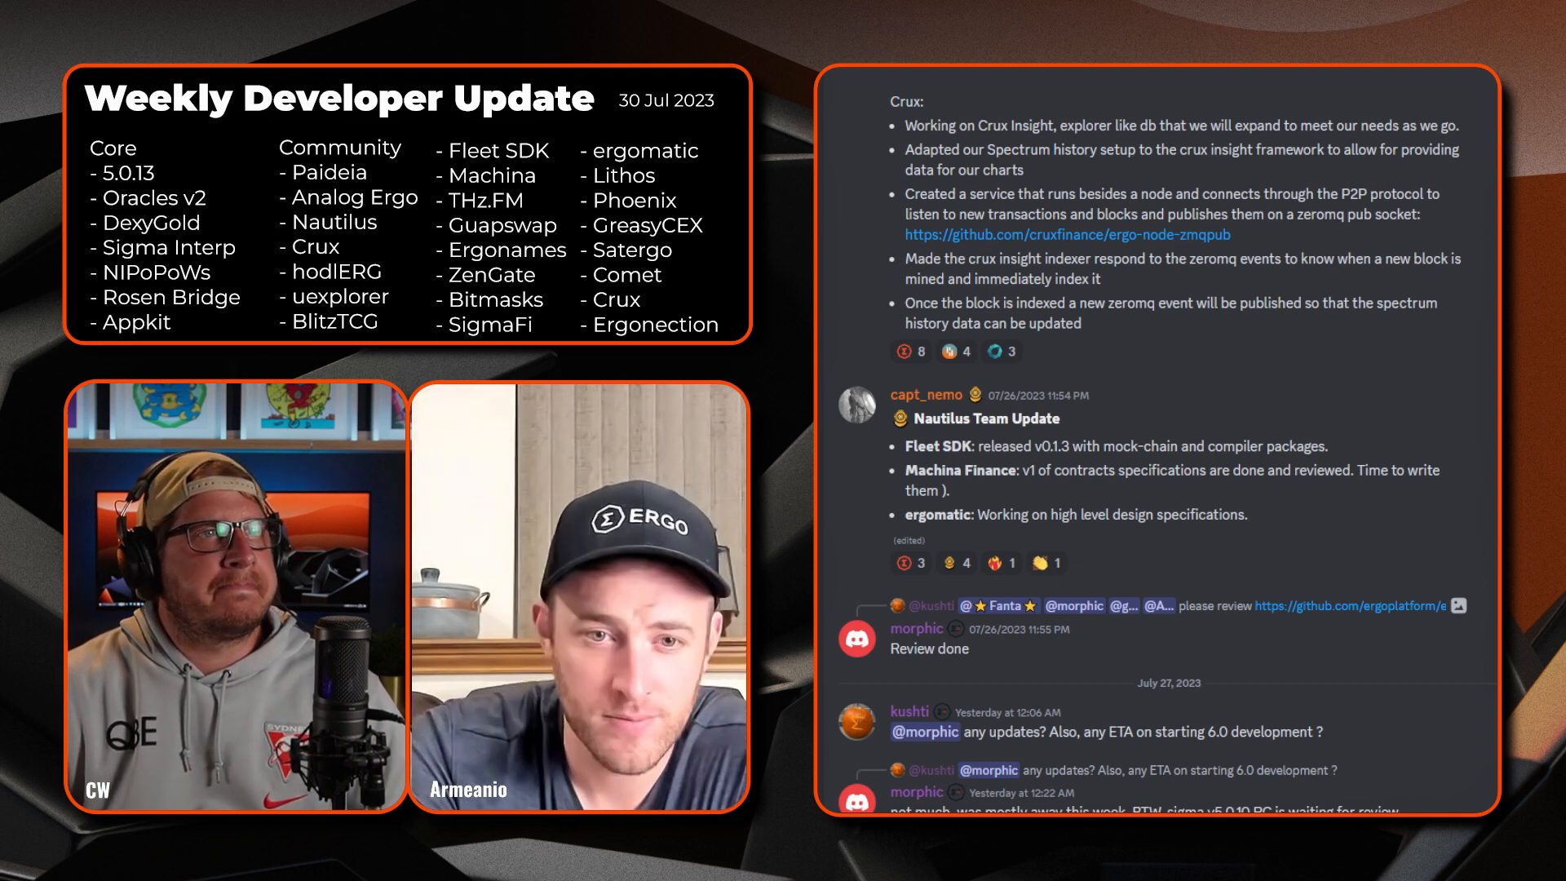
{"action": "scroll", "scroll_direction": "down", "scroll_amount": 3}
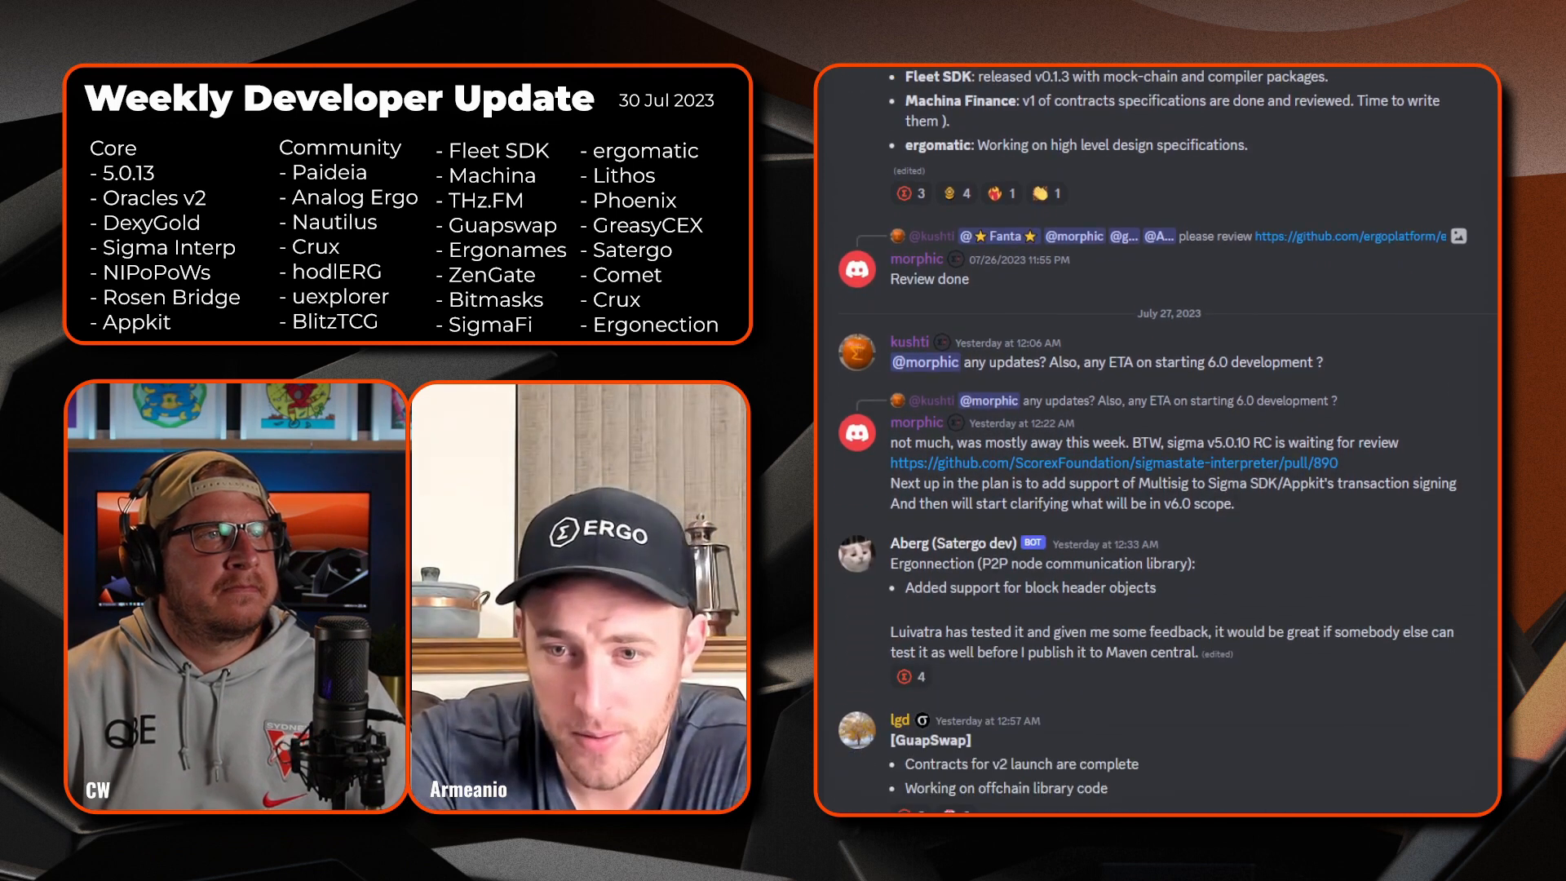
{"action": "scroll", "scroll_direction": "down", "scroll_amount": 3}
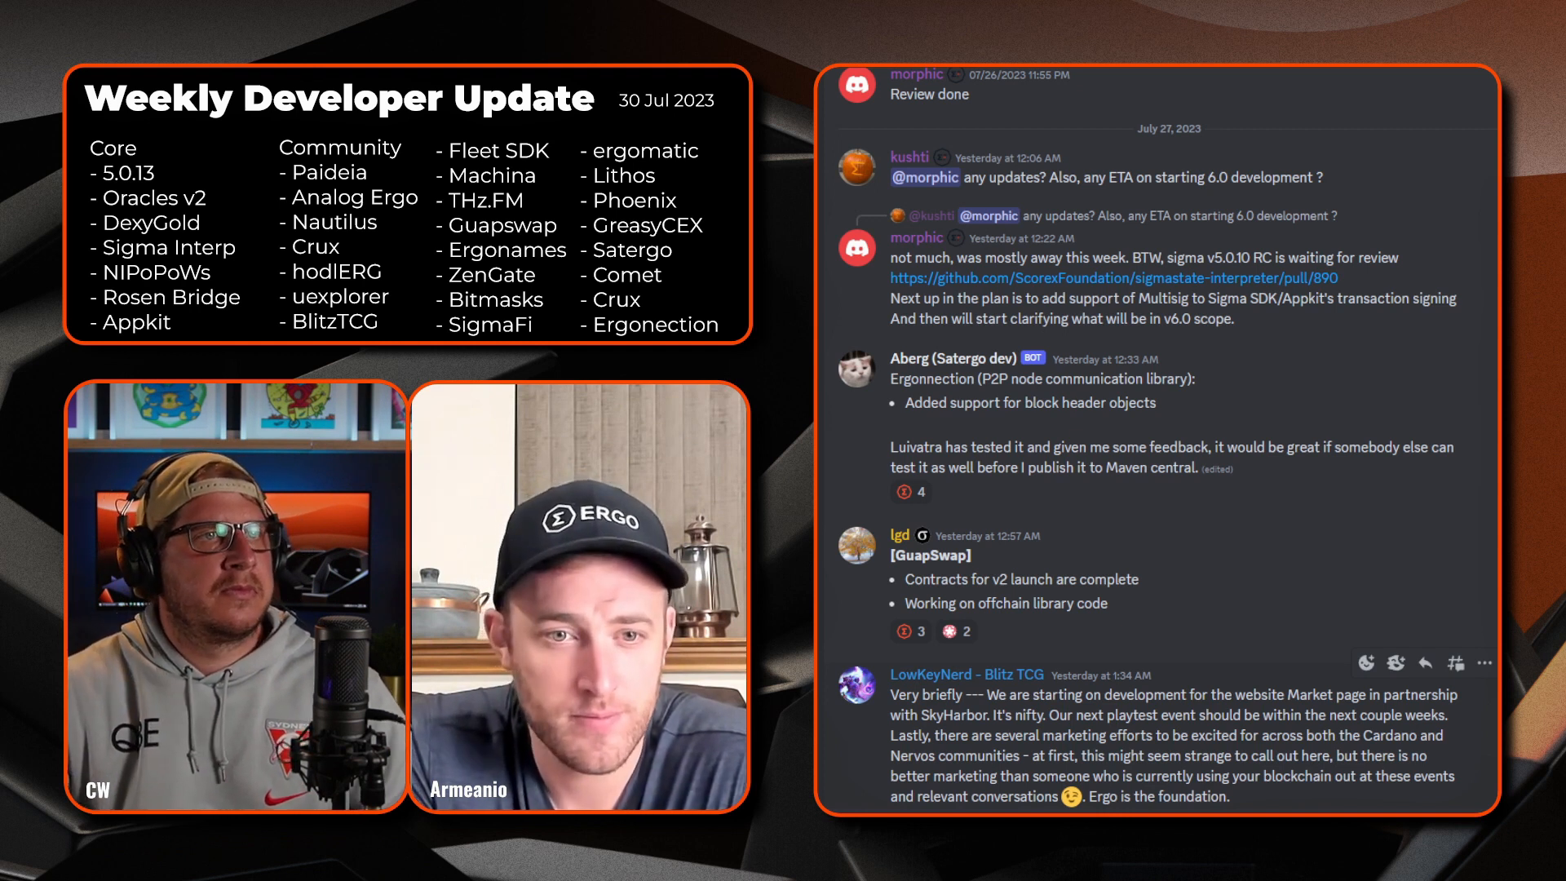
{"action": "scroll", "scroll_direction": "down", "scroll_amount": 3}
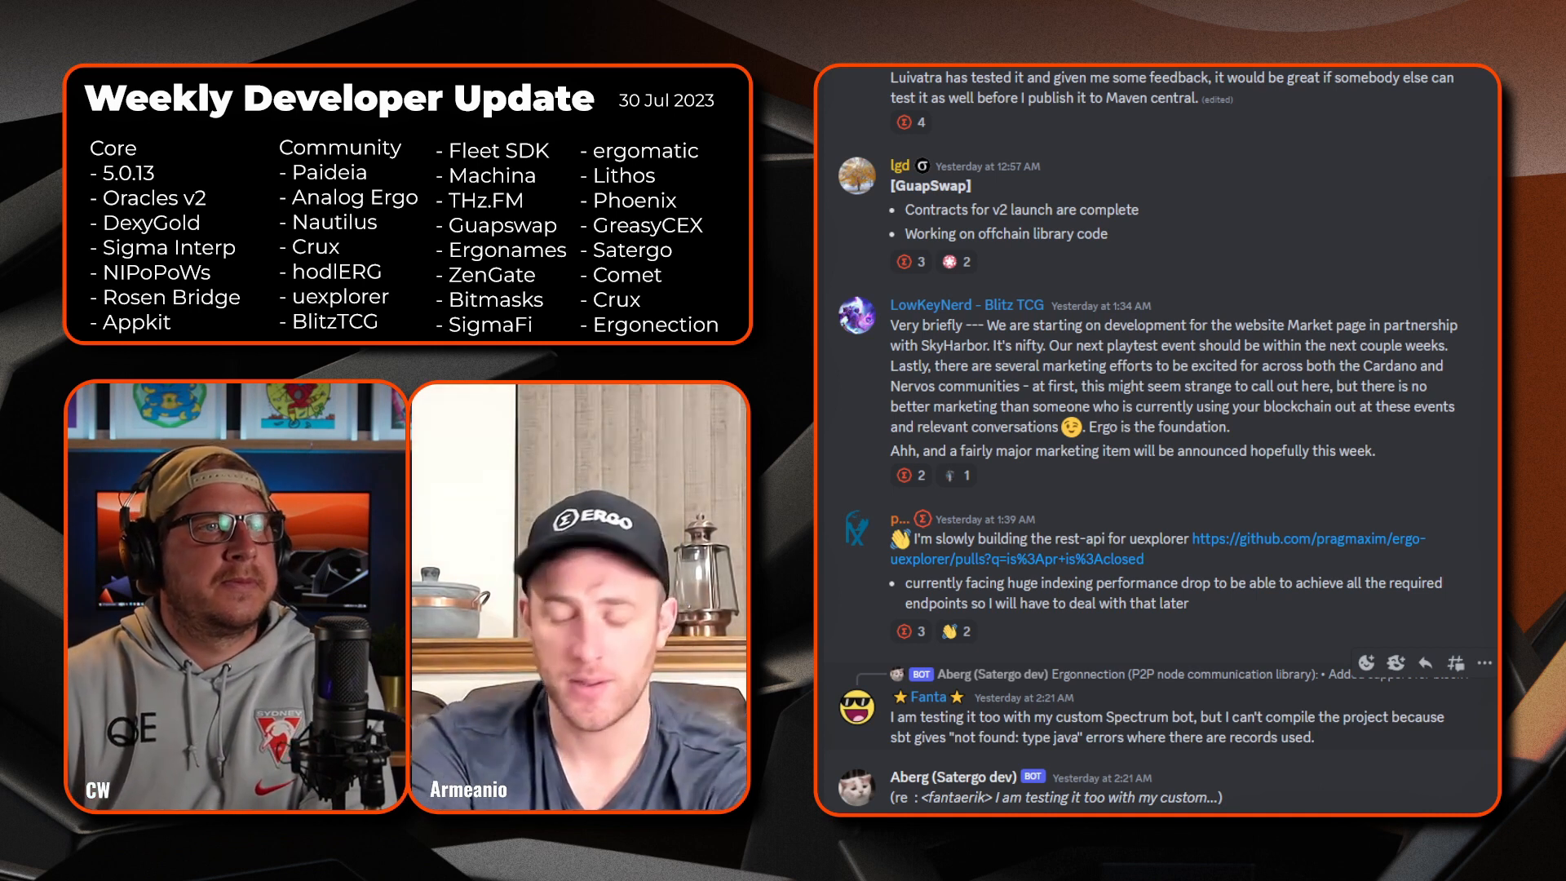
{"action": "scroll", "scroll_direction": "down", "scroll_amount": 3}
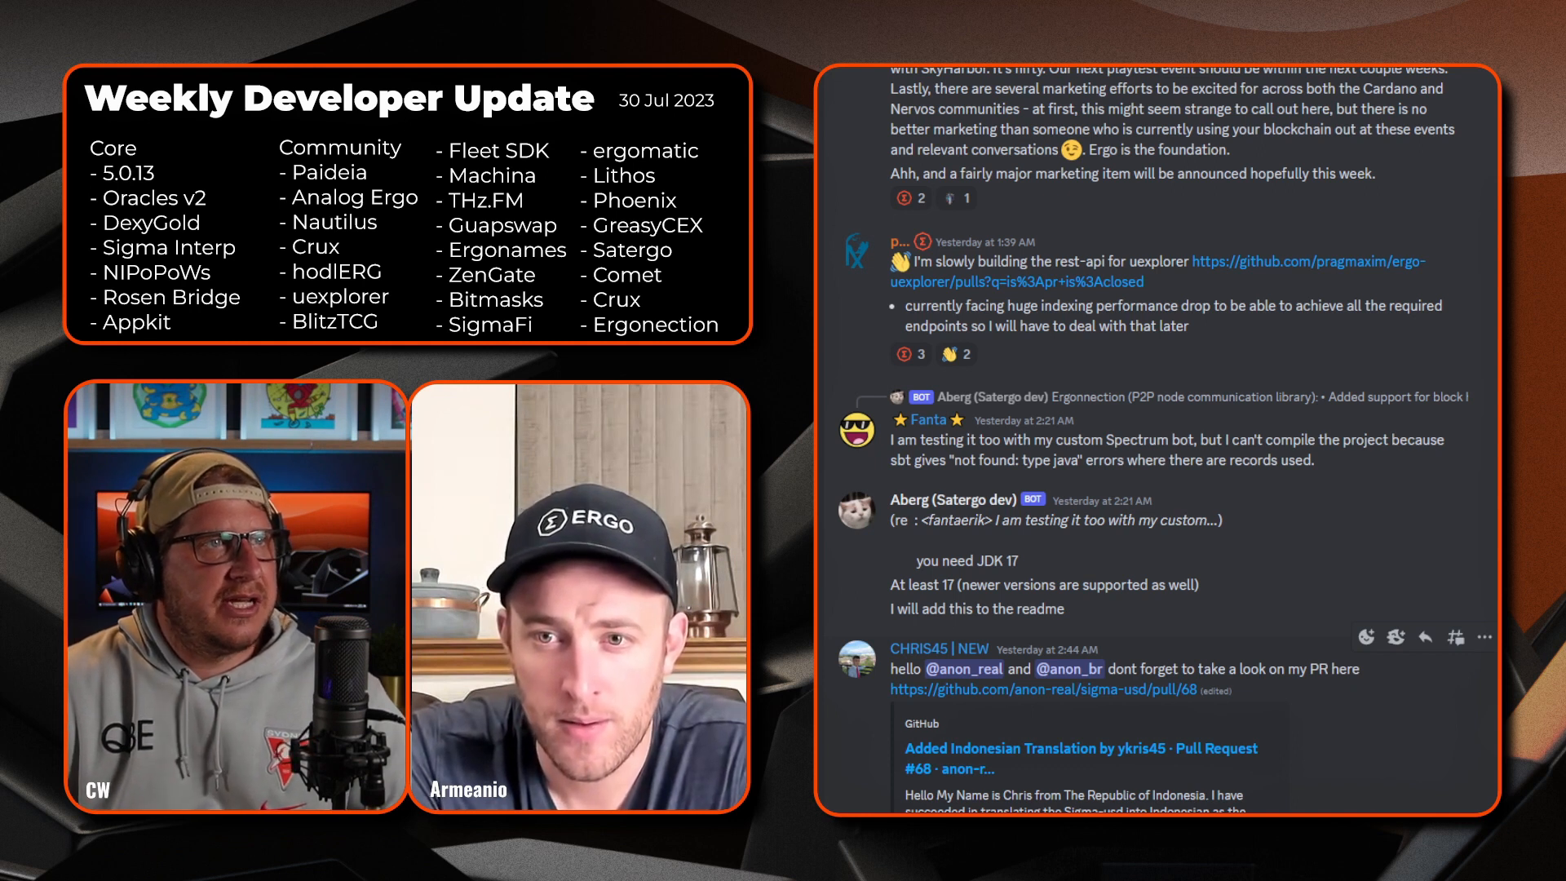
{"action": "scroll", "scroll_direction": "down", "scroll_amount": 3}
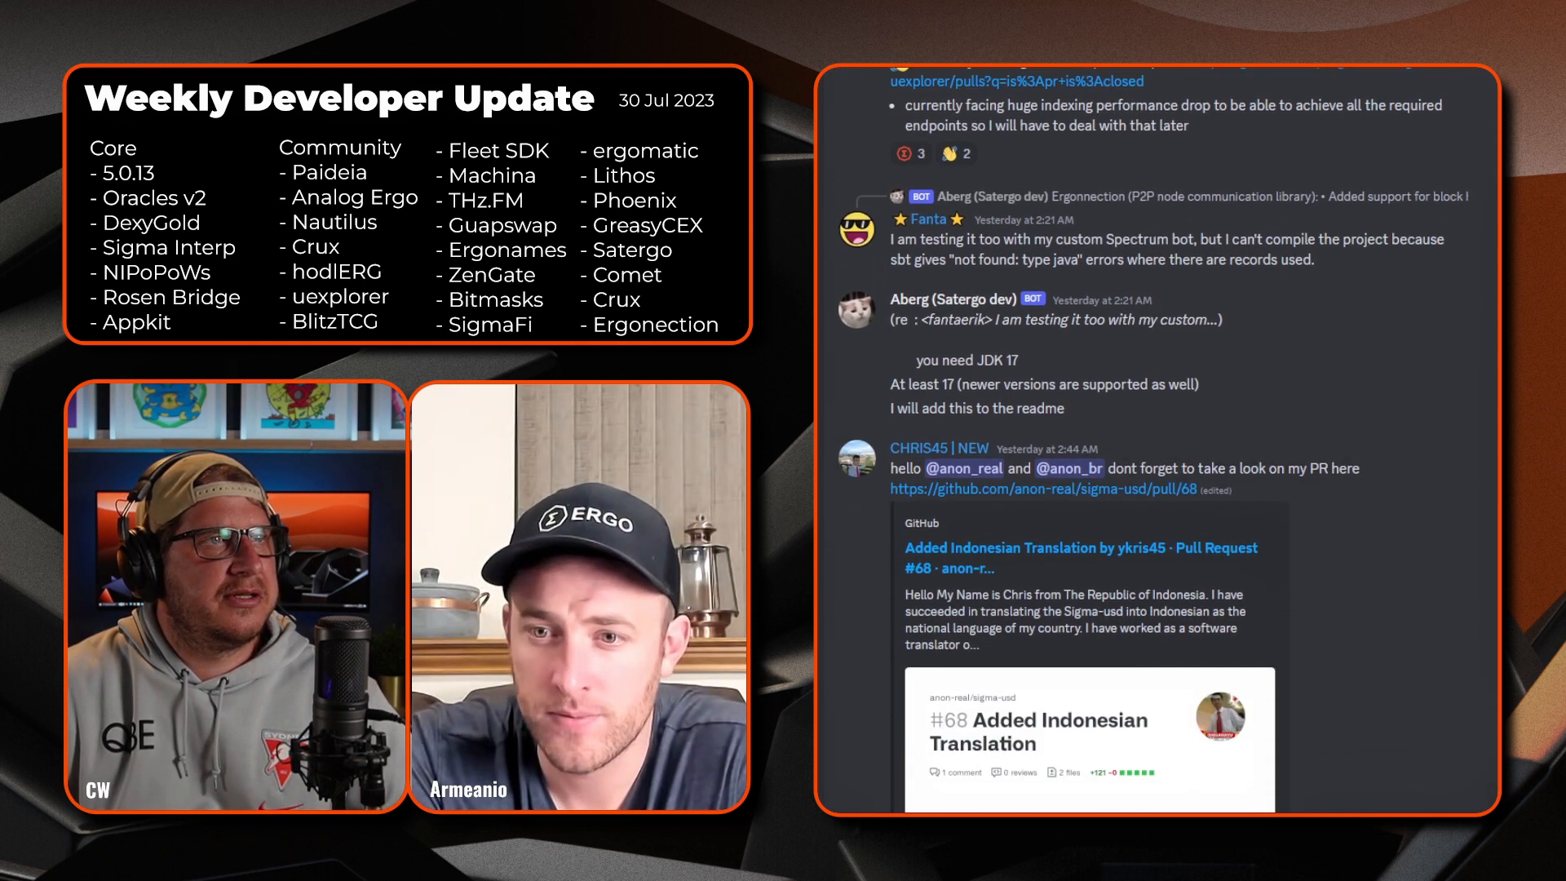
{"action": "scroll", "scroll_direction": "down", "scroll_amount": 3}
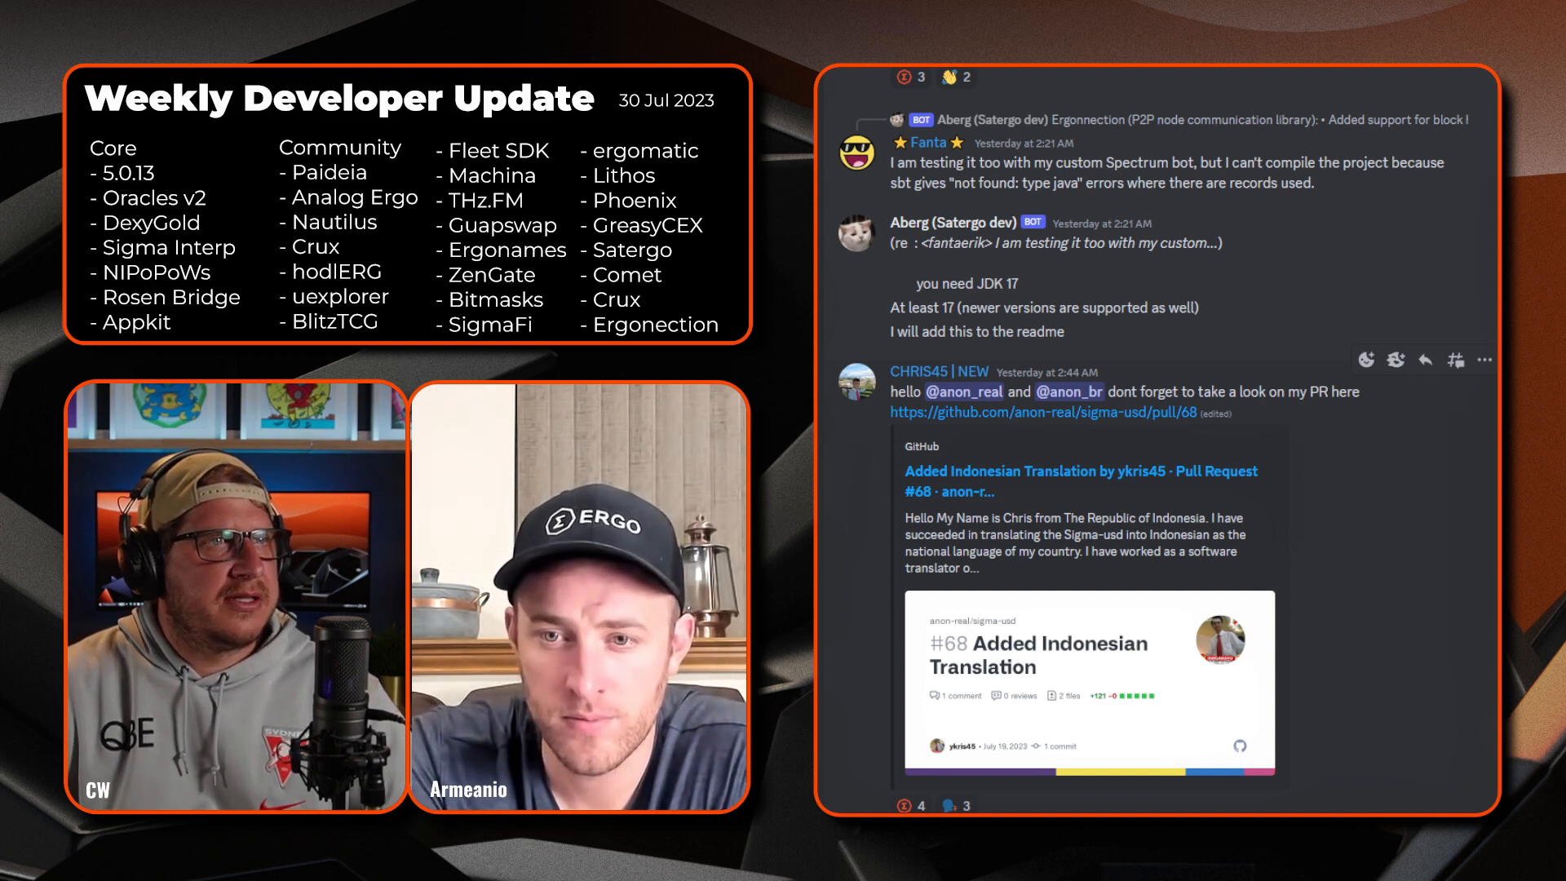
{"action": "scroll", "scroll_direction": "down", "scroll_amount": 3}
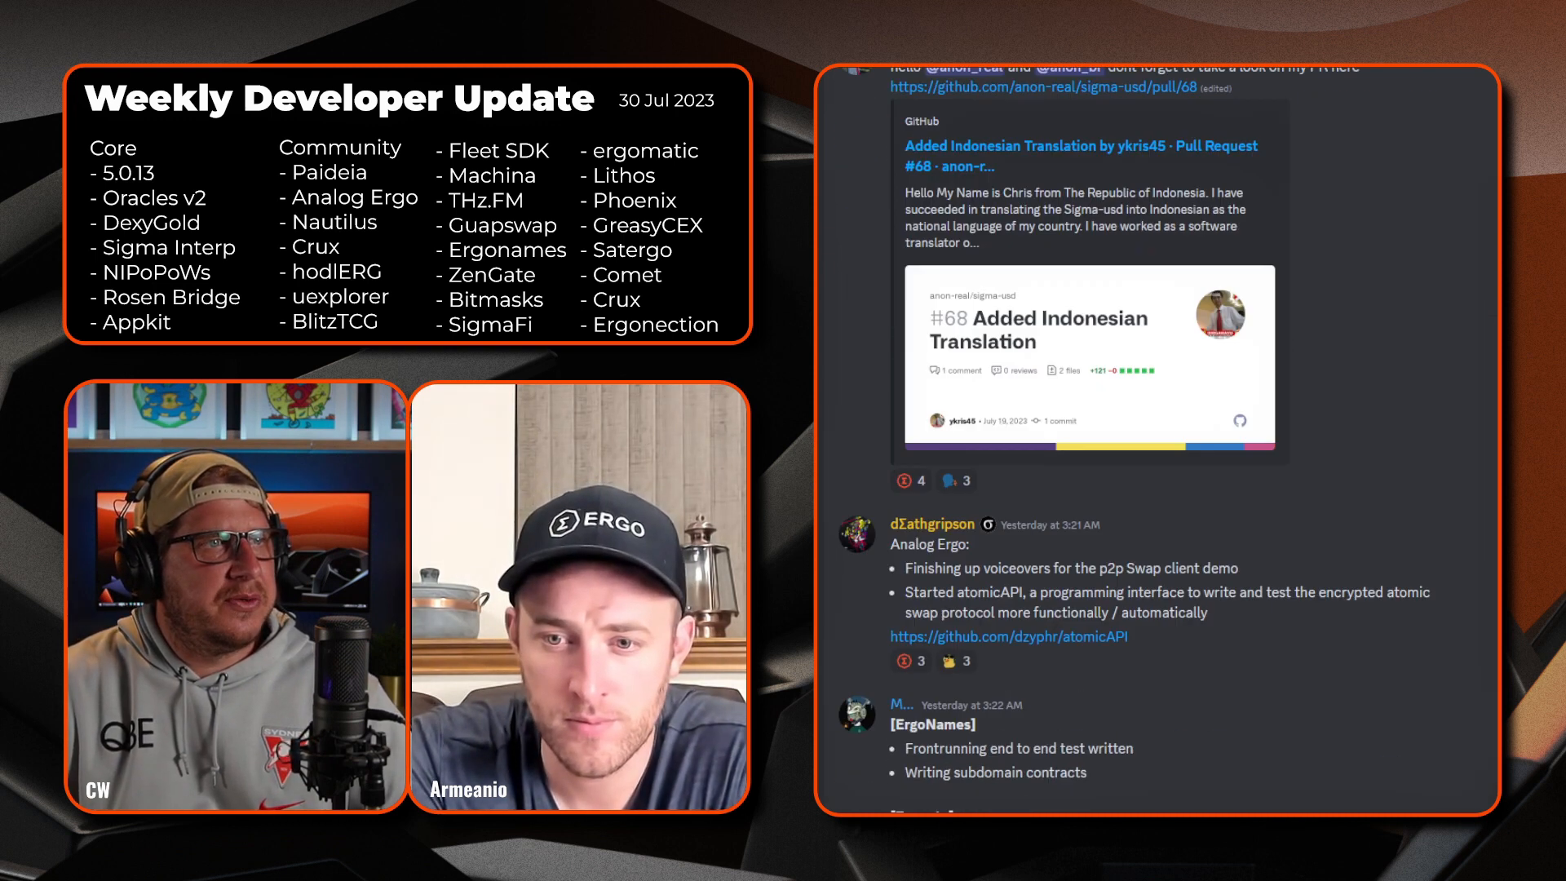
{"action": "scroll", "scroll_direction": "down", "scroll_amount": 3}
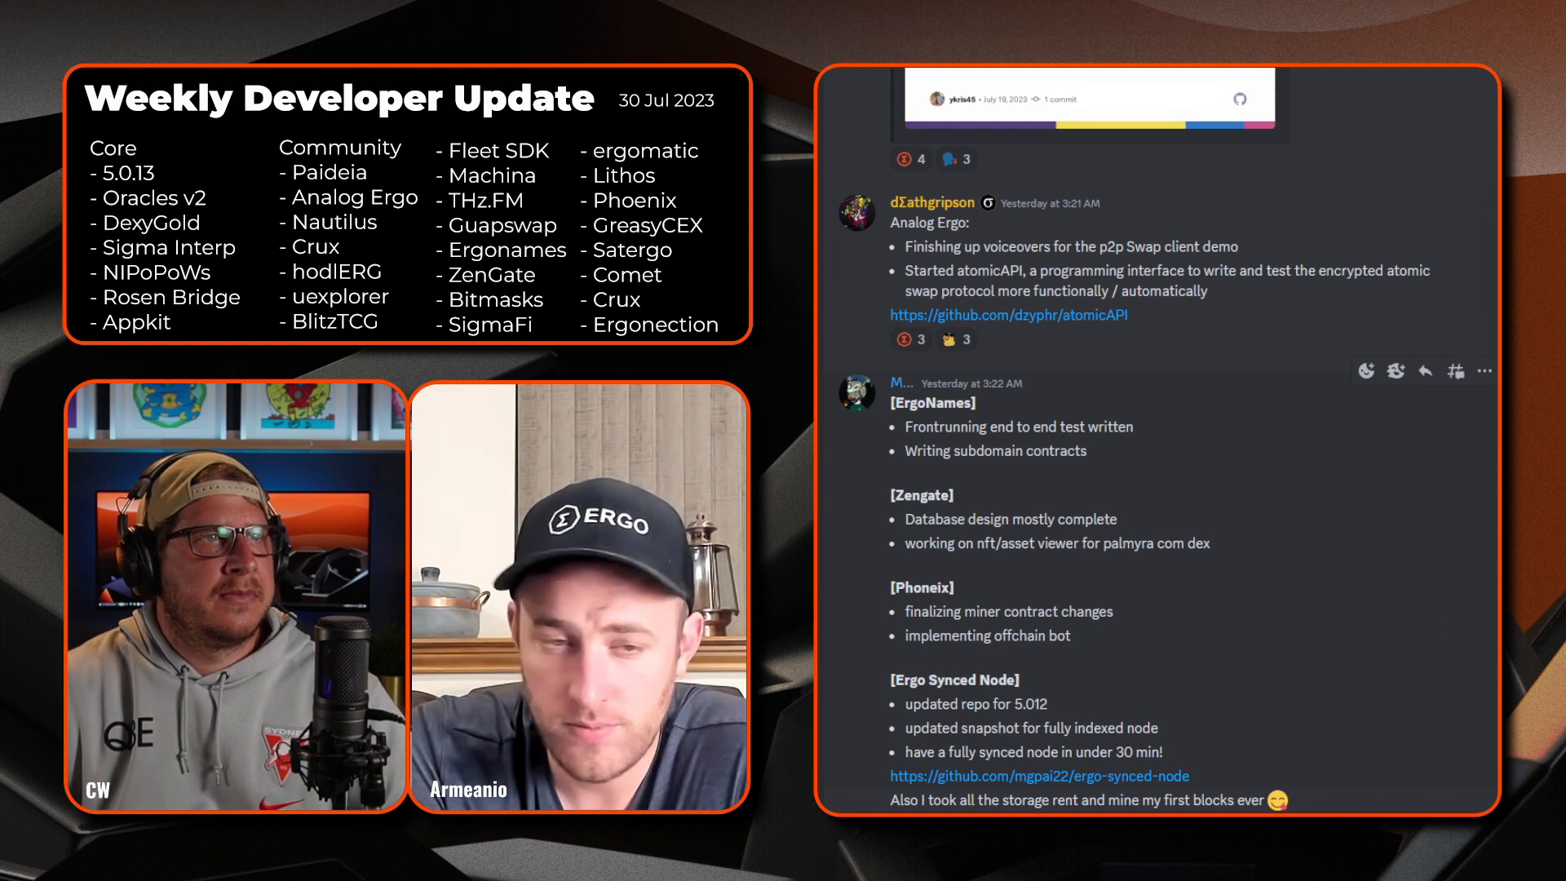
{"action": "scroll", "scroll_direction": "down", "scroll_amount": 3}
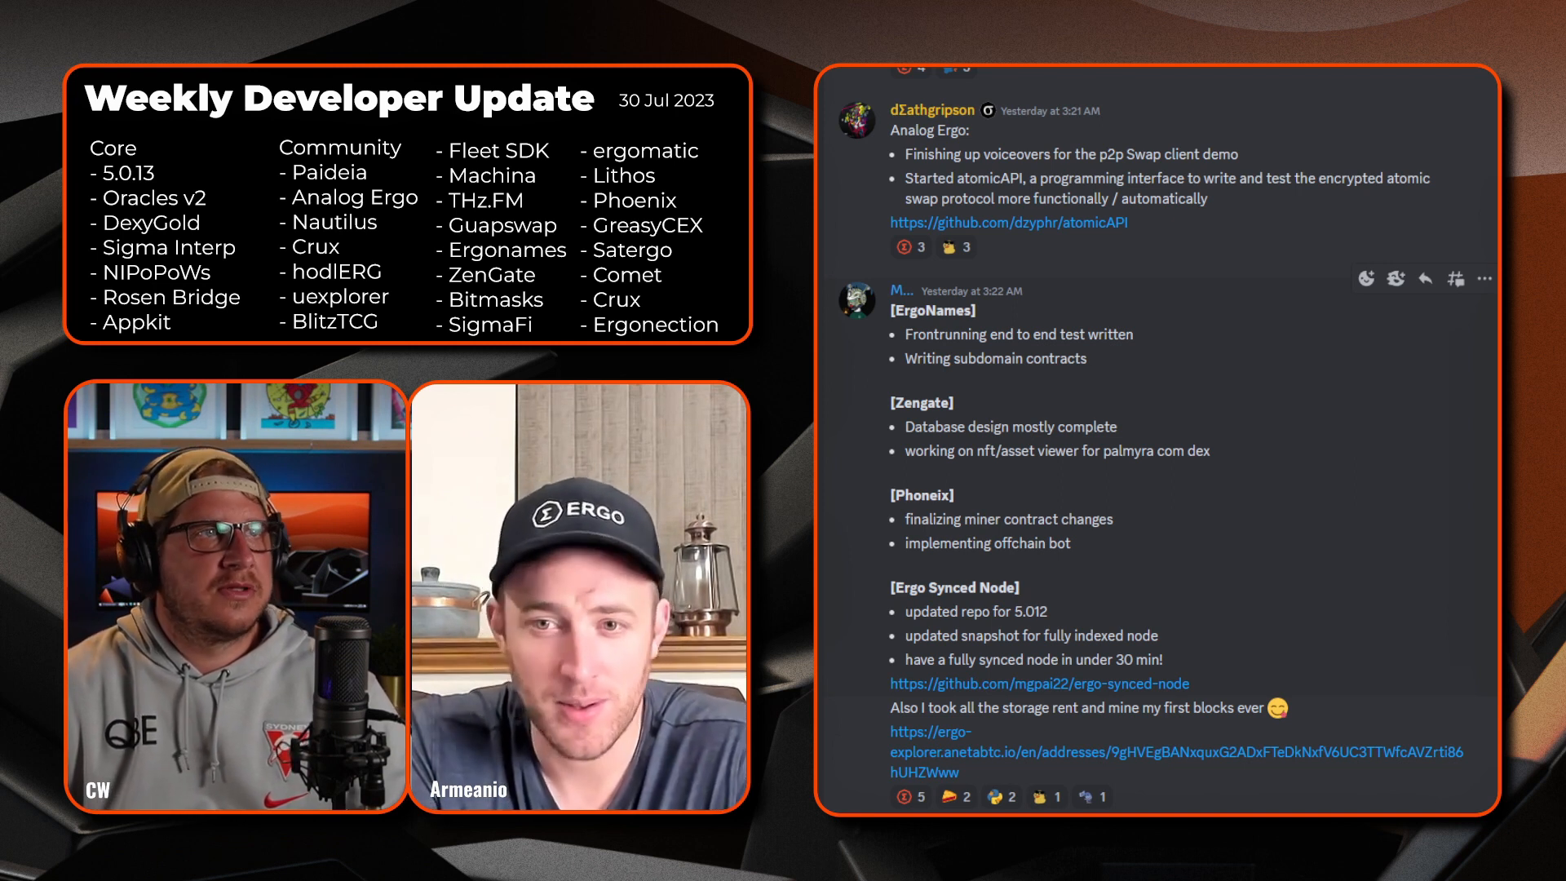
{"action": "scroll", "scroll_direction": "down", "scroll_amount": 3}
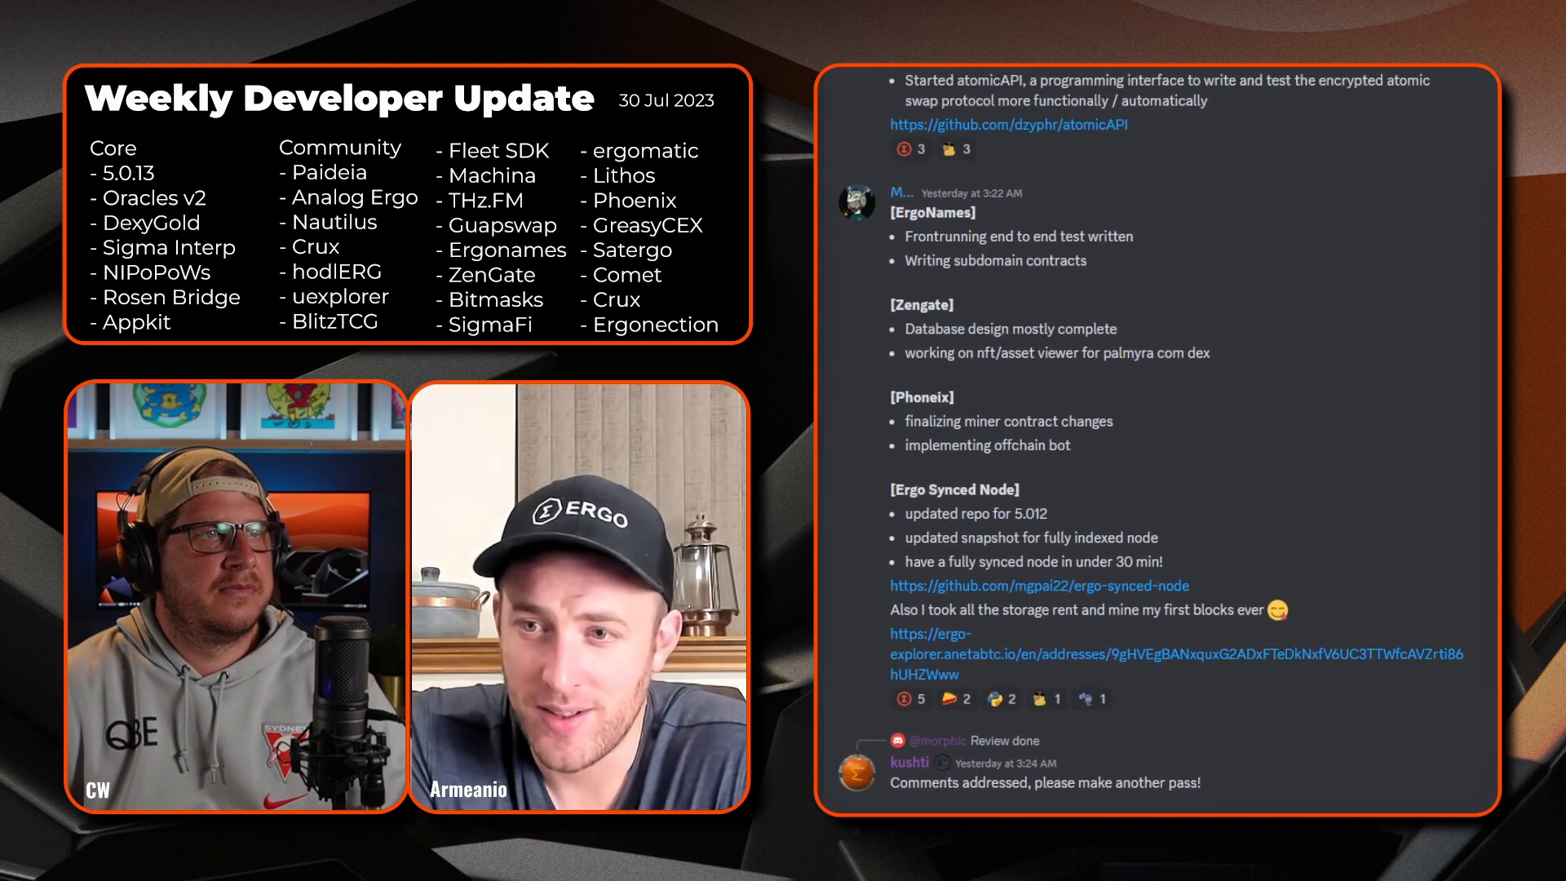
{"action": "scroll", "scroll_direction": "down", "scroll_amount": 3}
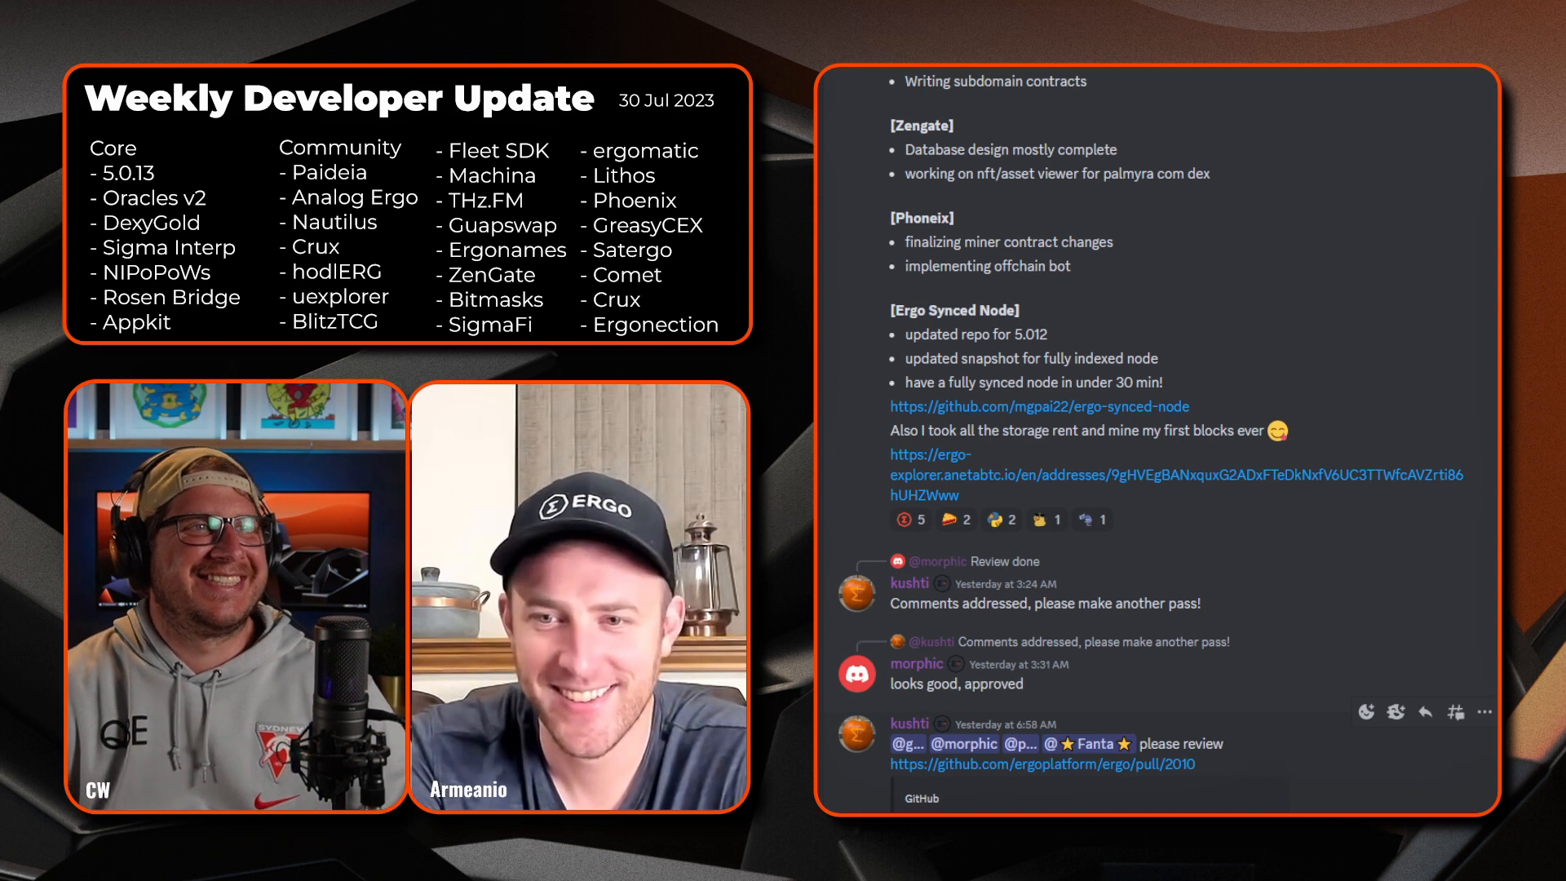
{"action": "scroll", "scroll_direction": "down", "scroll_amount": 3}
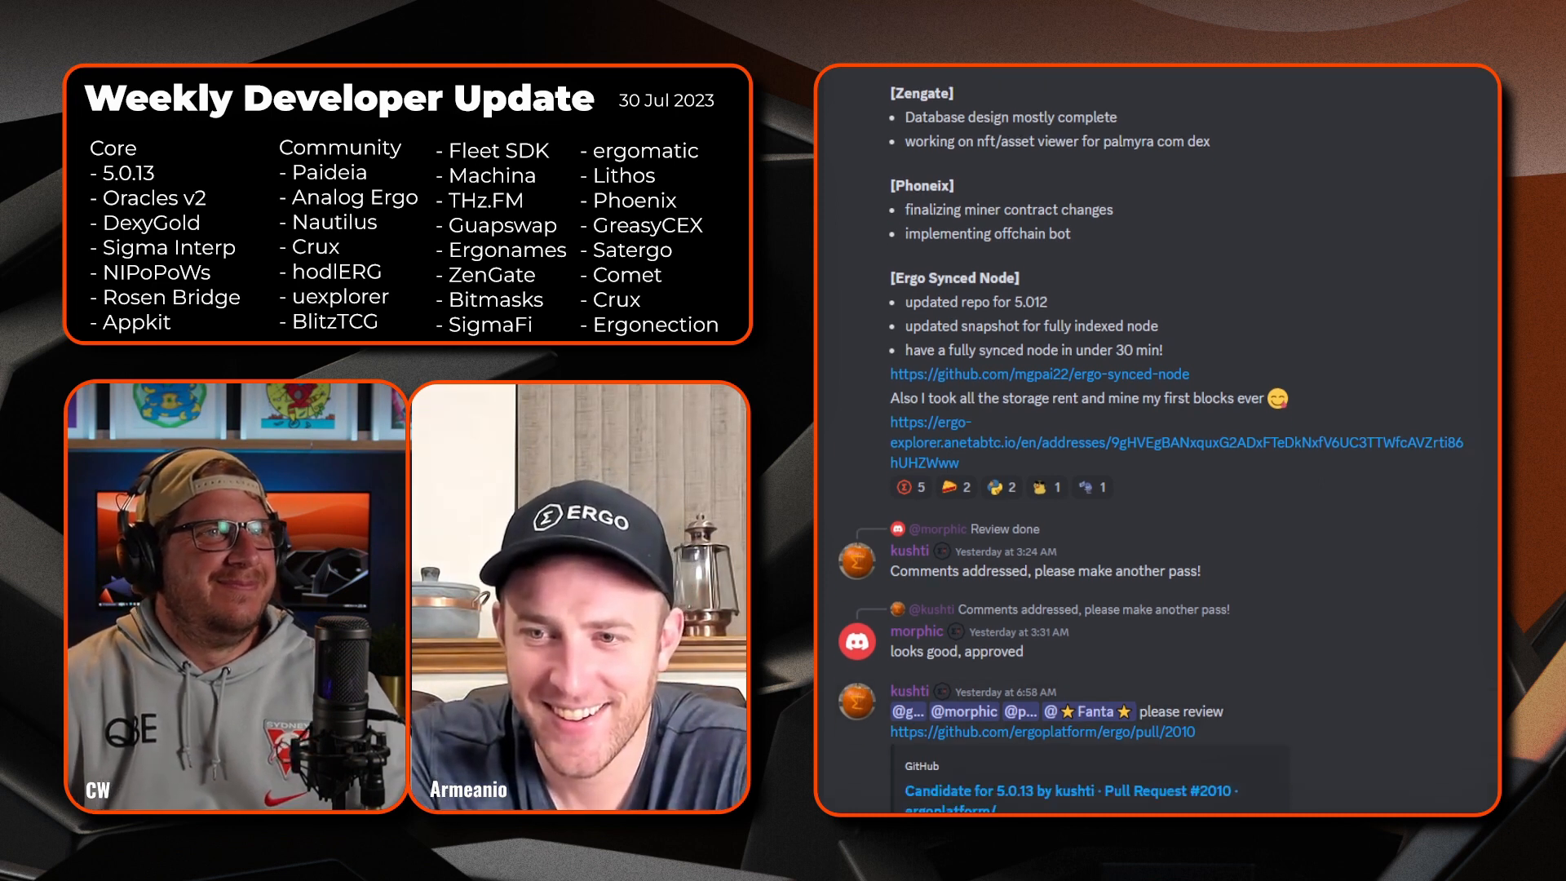
{"action": "scroll", "scroll_direction": "down", "scroll_amount": 3}
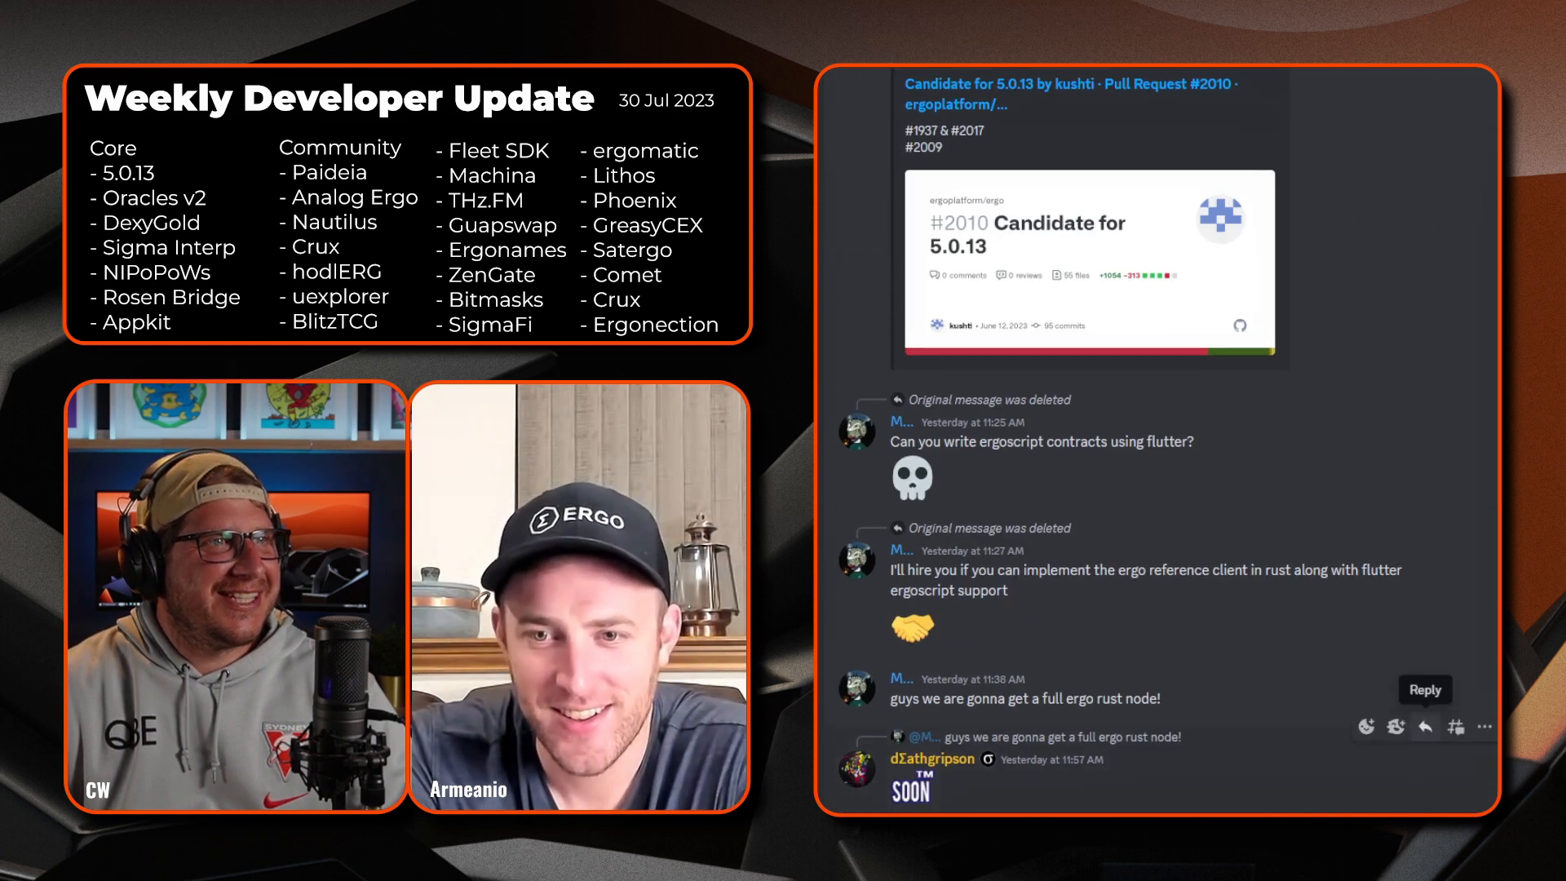
{"action": "scroll", "scroll_direction": "down", "scroll_amount": 3}
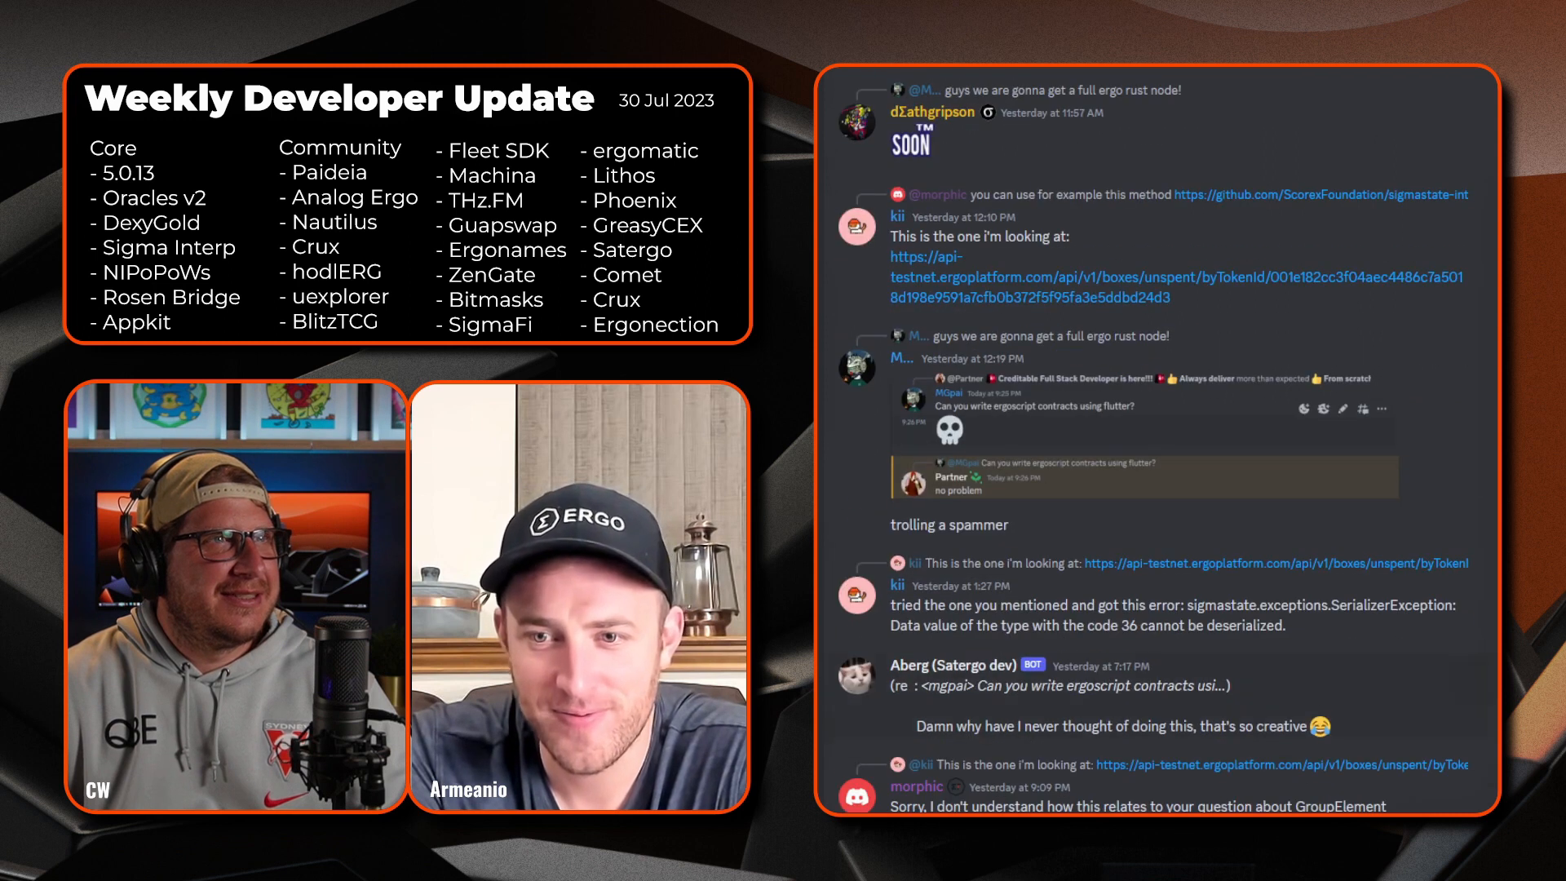
{"action": "scroll", "scroll_direction": "down", "scroll_amount": 3}
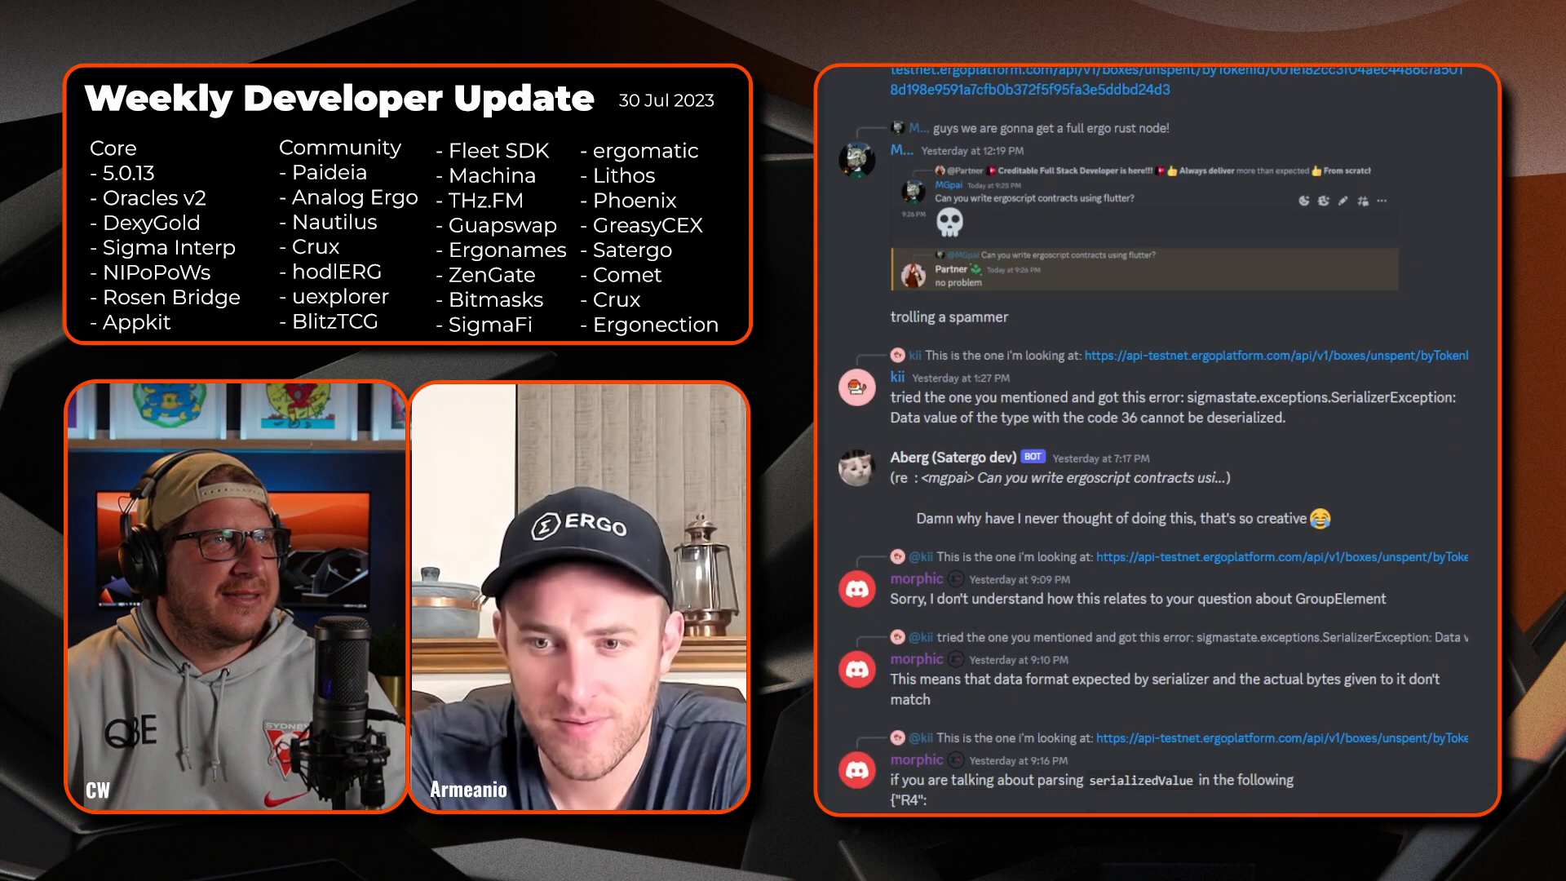
{"action": "scroll", "scroll_direction": "down", "scroll_amount": 3}
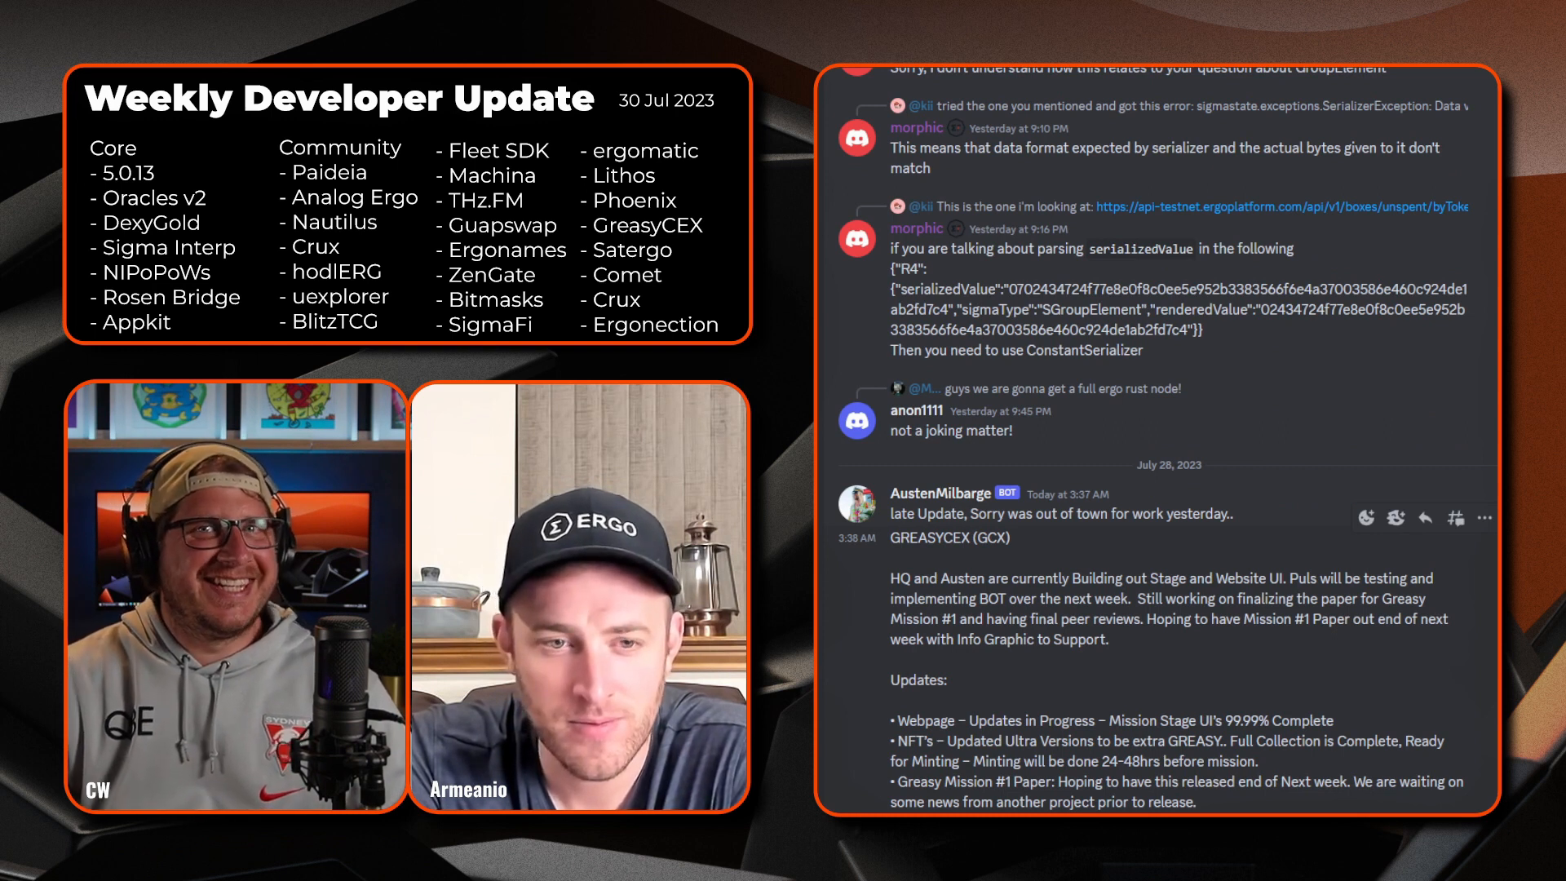
{"action": "scroll", "scroll_direction": "down", "scroll_amount": 3}
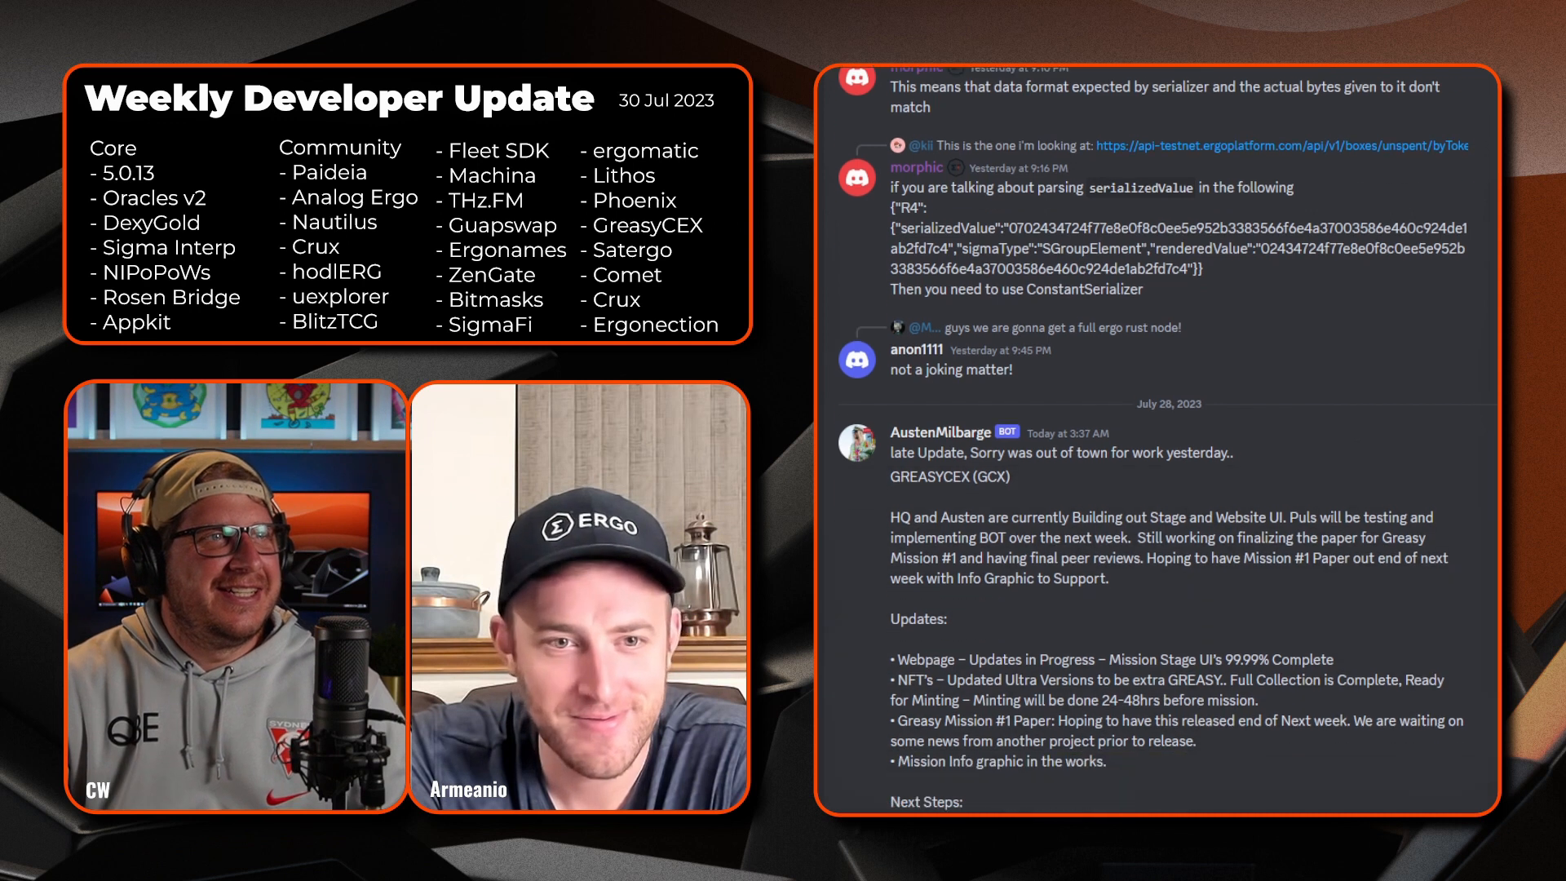
{"action": "scroll", "scroll_direction": "down", "scroll_amount": 3}
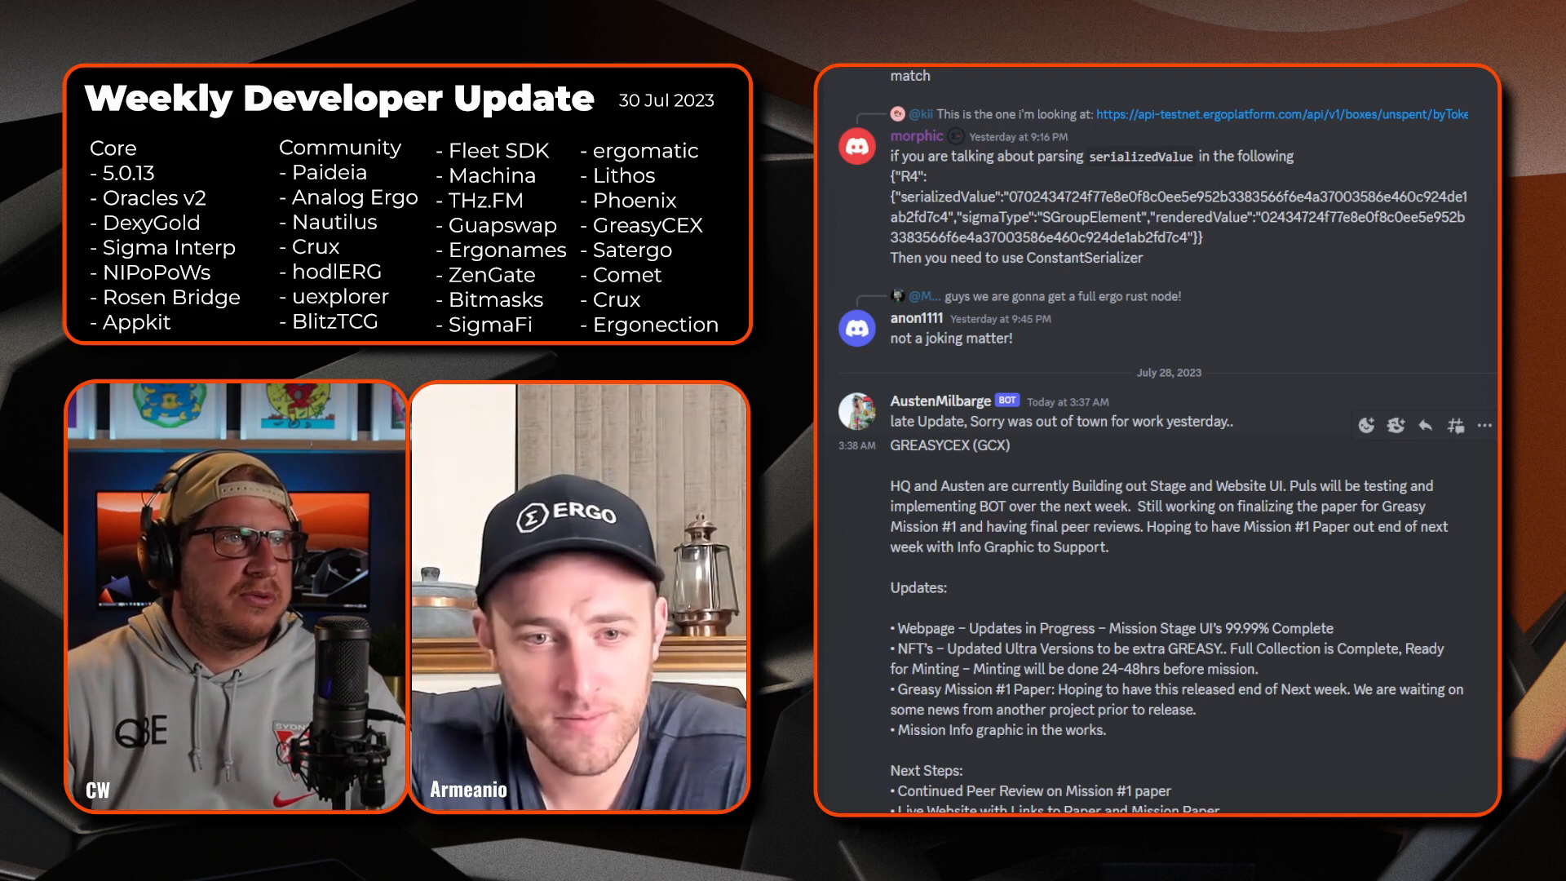
{"action": "scroll", "scroll_direction": "down", "scroll_amount": 3}
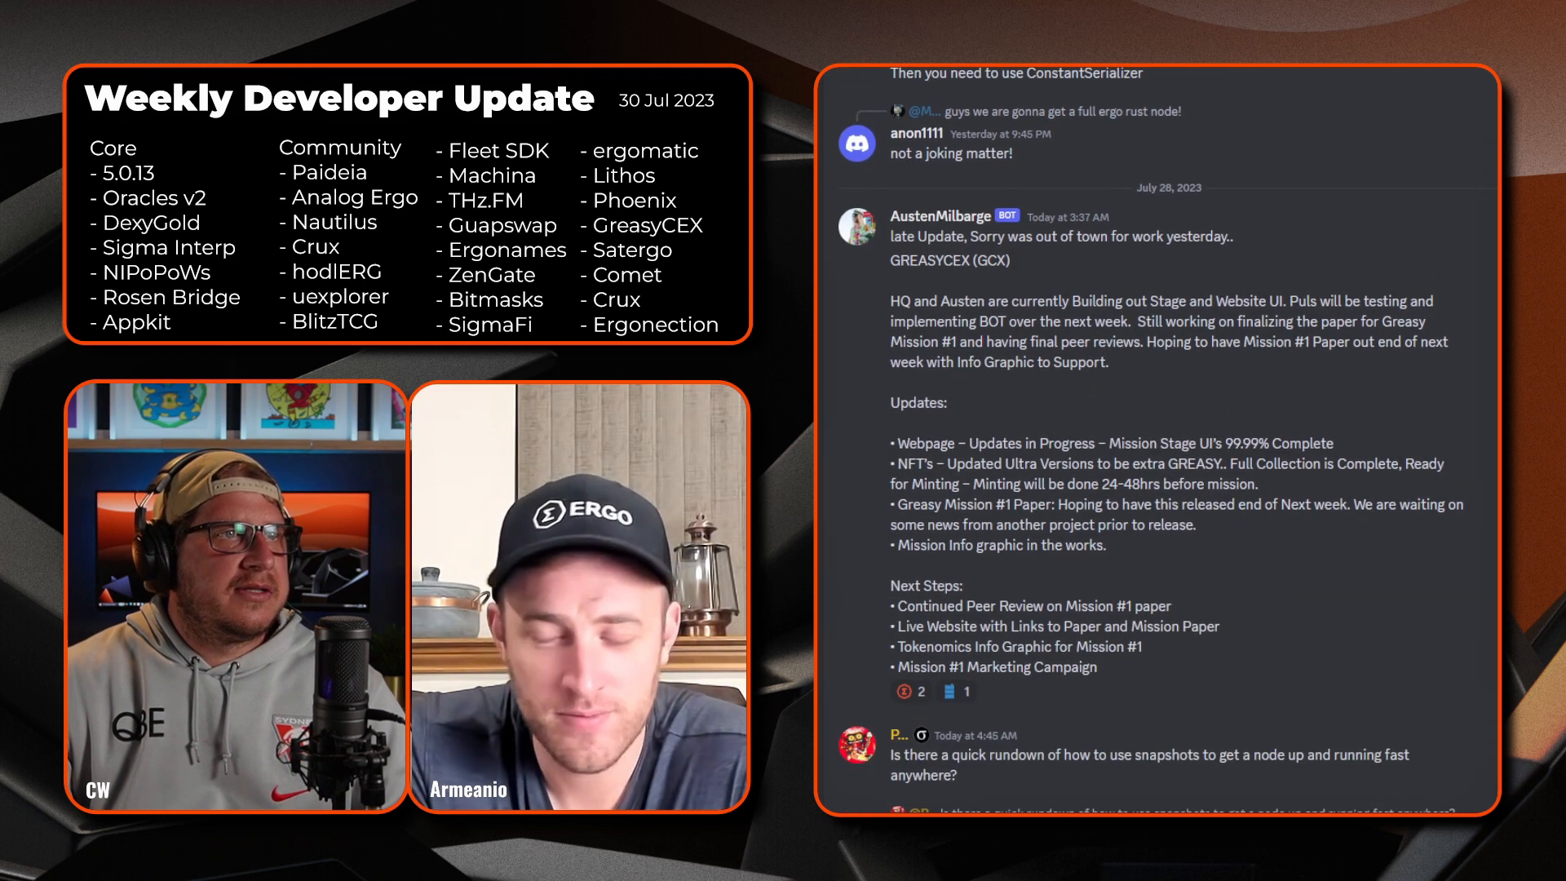
{"action": "scroll", "scroll_direction": "down", "scroll_amount": 3}
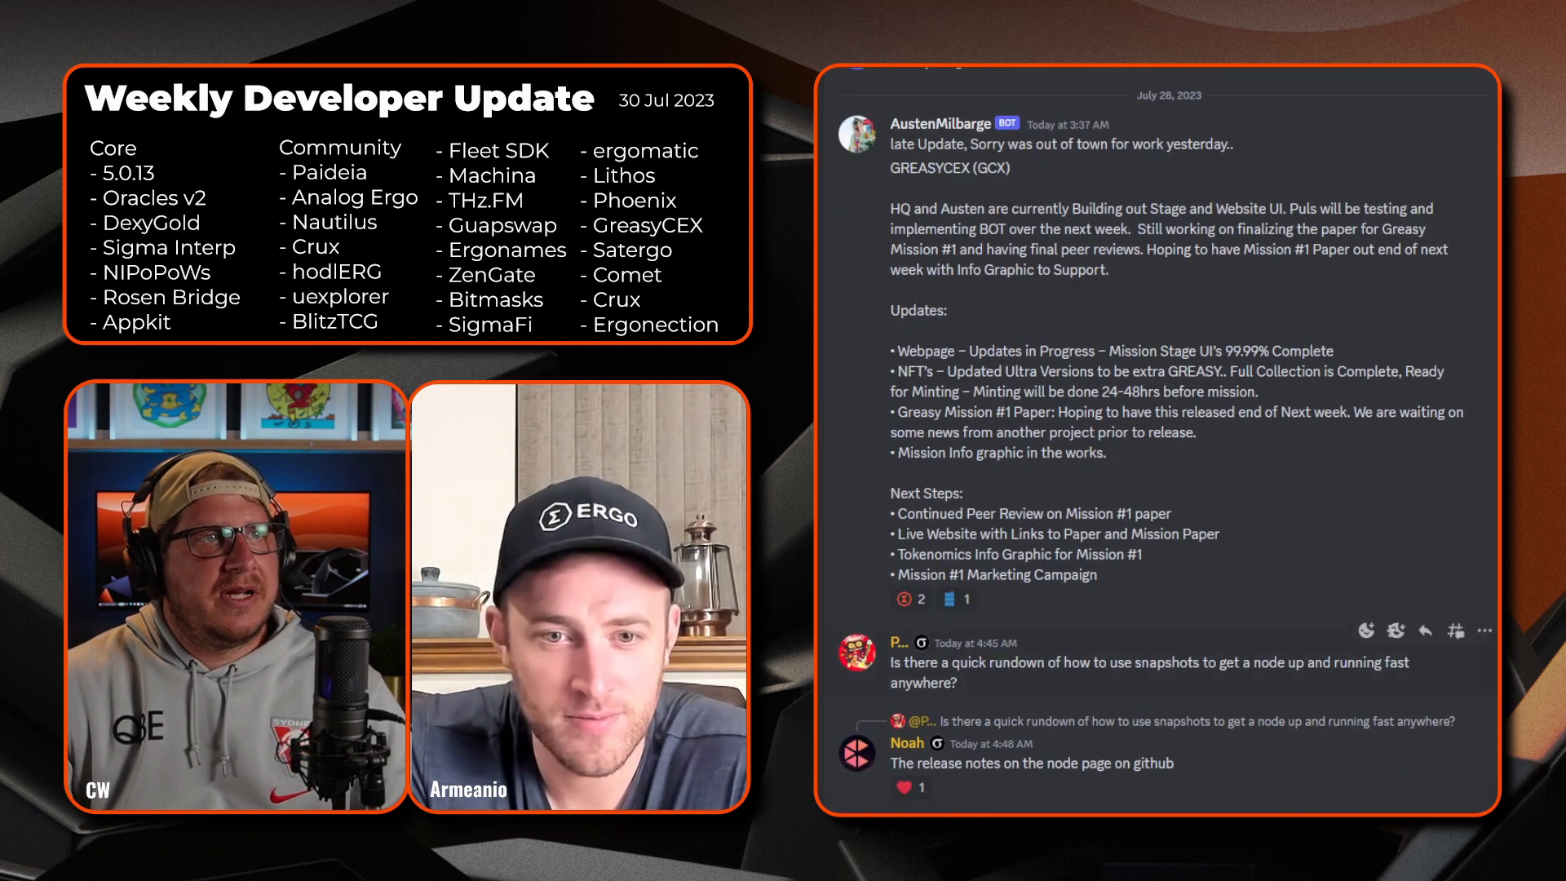